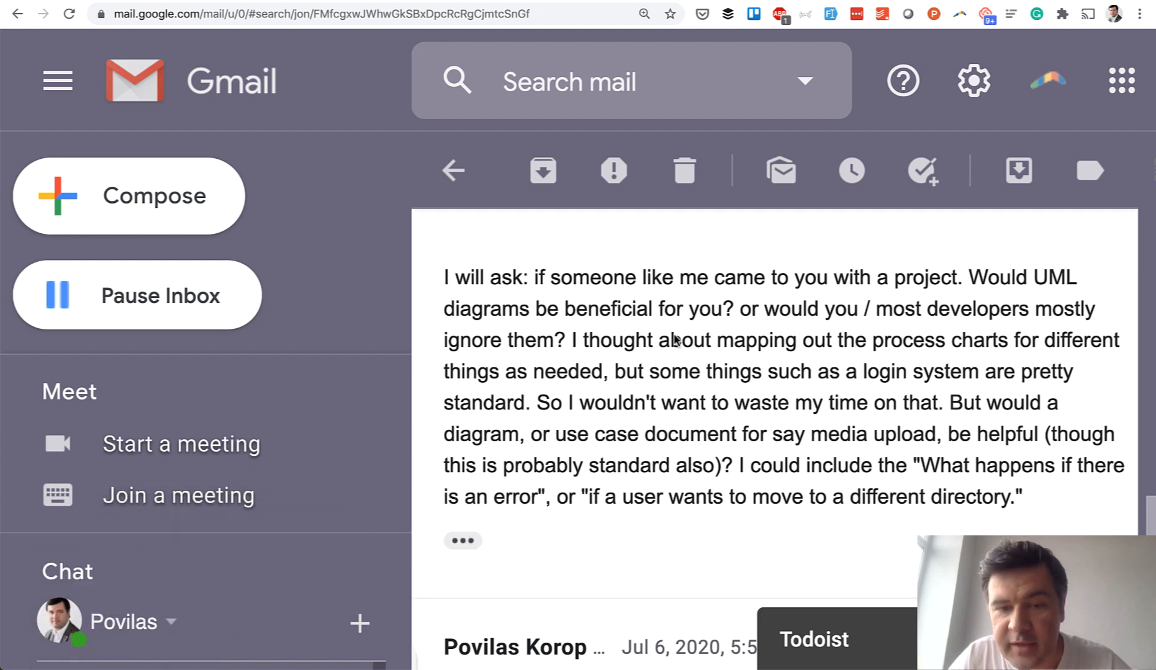
{"action": "mouse_move", "coordinate": [474, 270]}
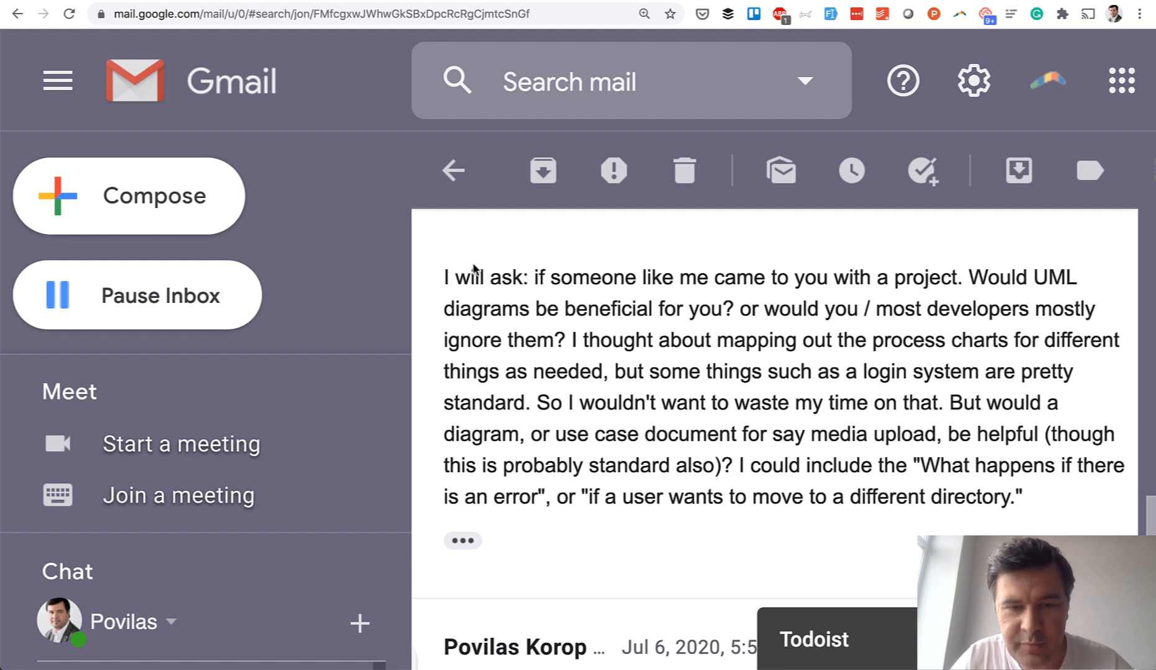
- Select and clear some email text, then open 'Requirements - Loan Application upwork.pdf'
{"action": "left_click_drag", "start_coordinate": [443, 278], "coordinate": [587, 403]}
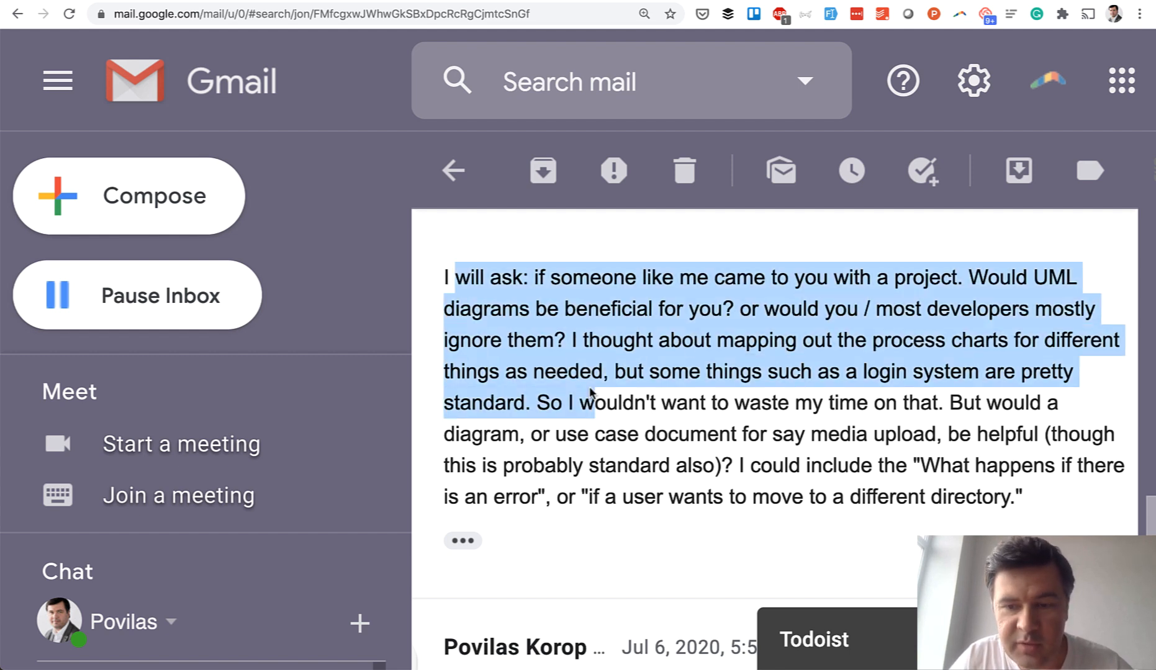
{"action": "left_click", "coordinate": [669, 450]}
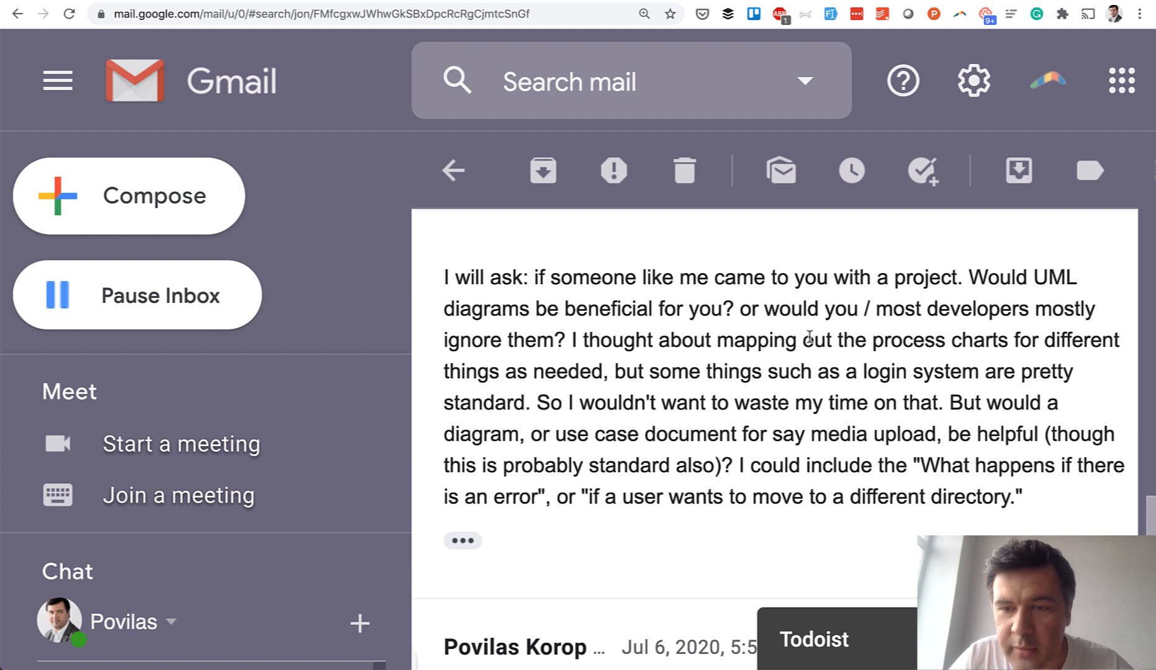
{"action": "mouse_move", "coordinate": [724, 423]}
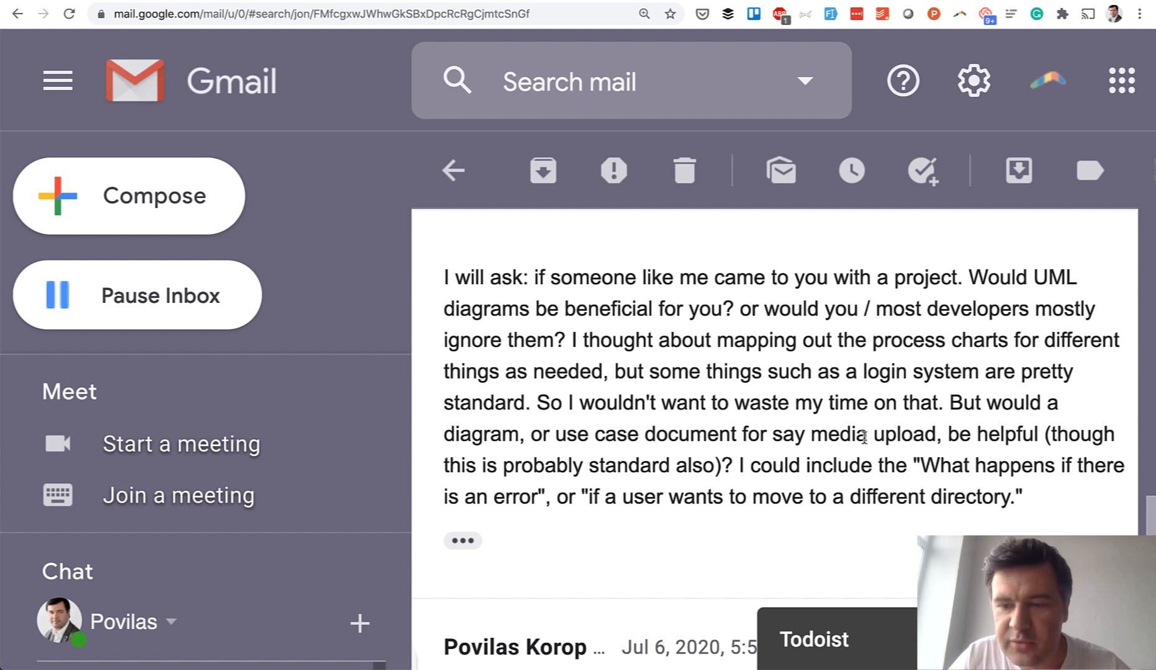
{"action": "mouse_move", "coordinate": [746, 544]}
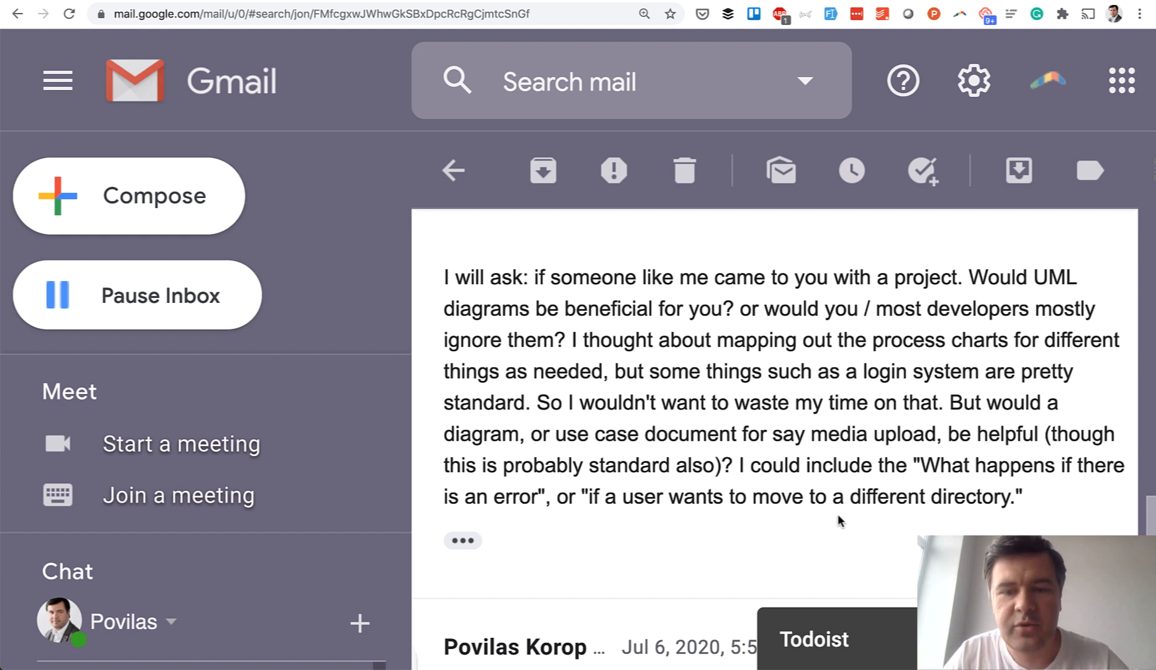
{"action": "mouse_move", "coordinate": [852, 510]}
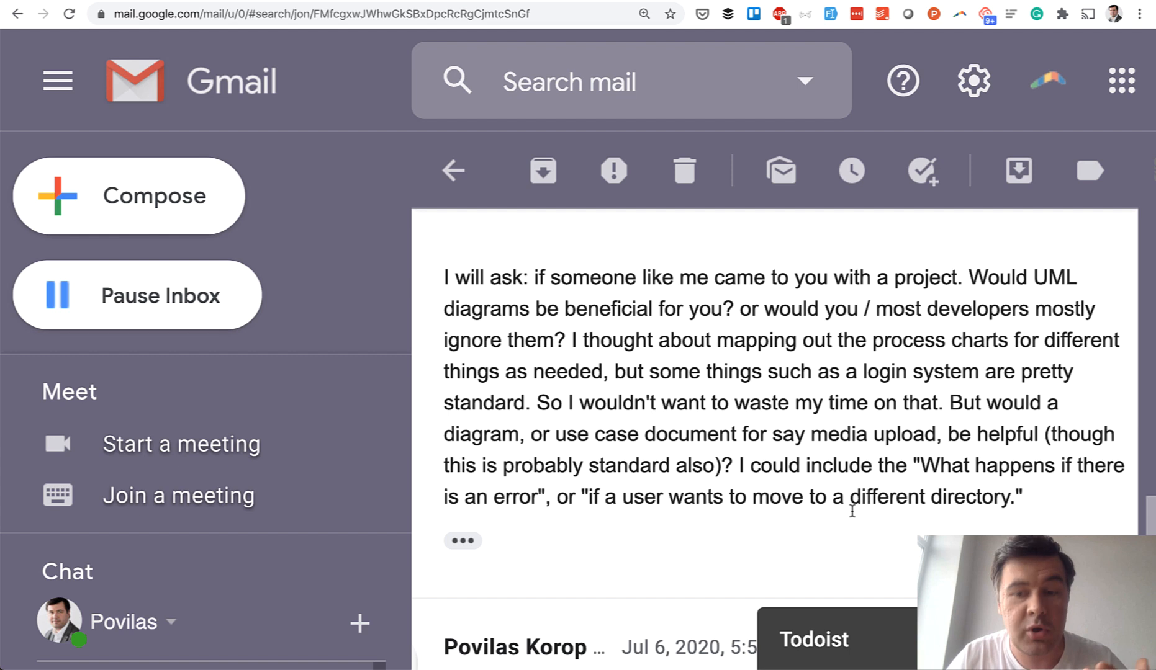
{"action": "mouse_move", "coordinate": [888, 462]}
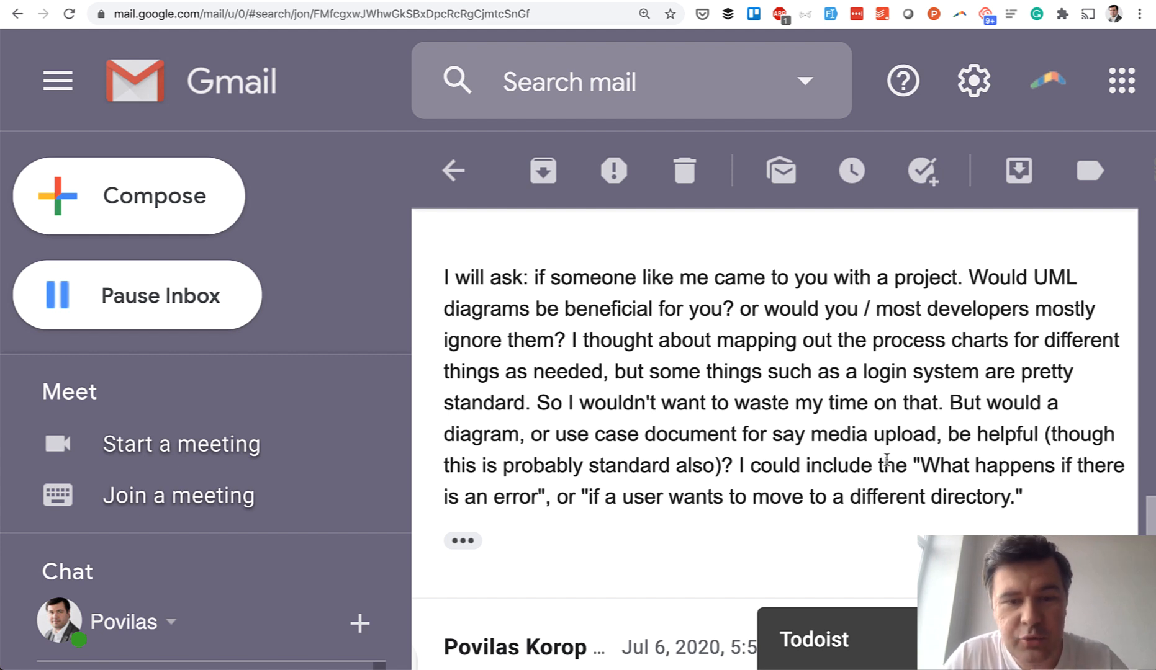
{"action": "mouse_move", "coordinate": [733, 341]}
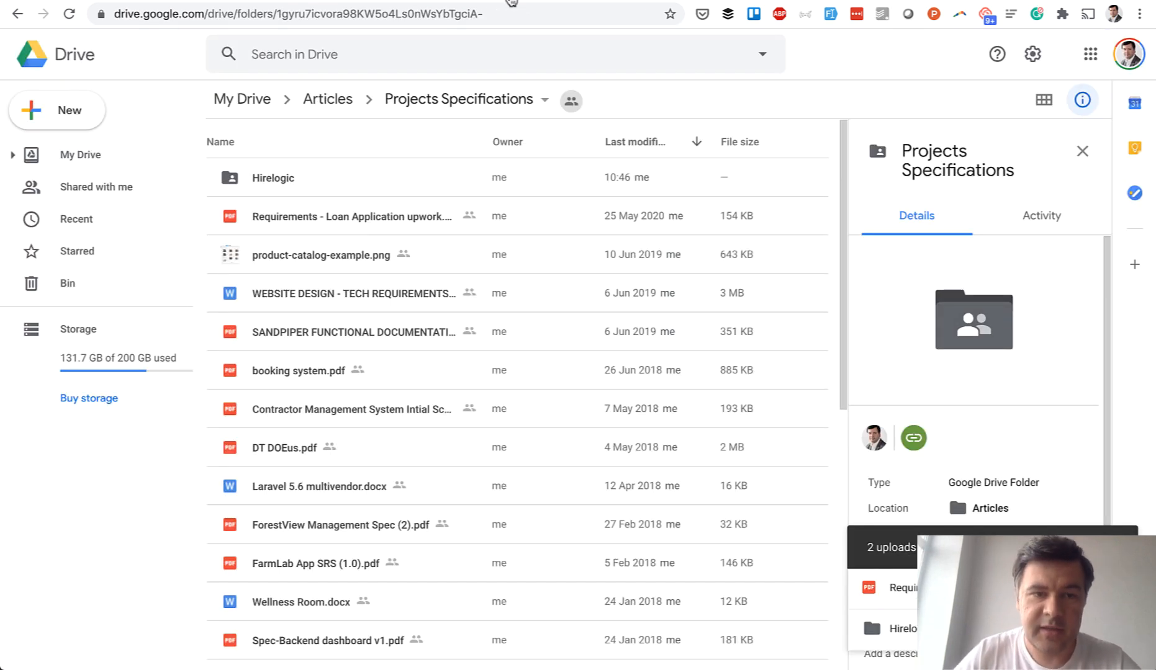
{"action": "mouse_move", "coordinate": [546, 172]}
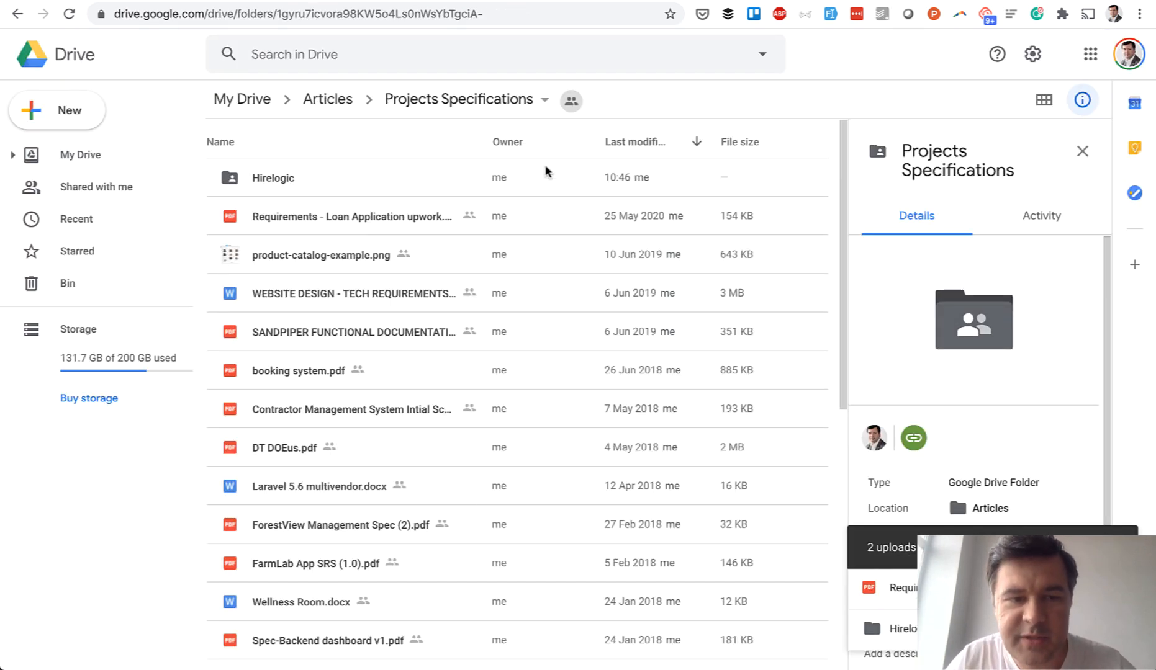
{"action": "mouse_move", "coordinate": [359, 524]}
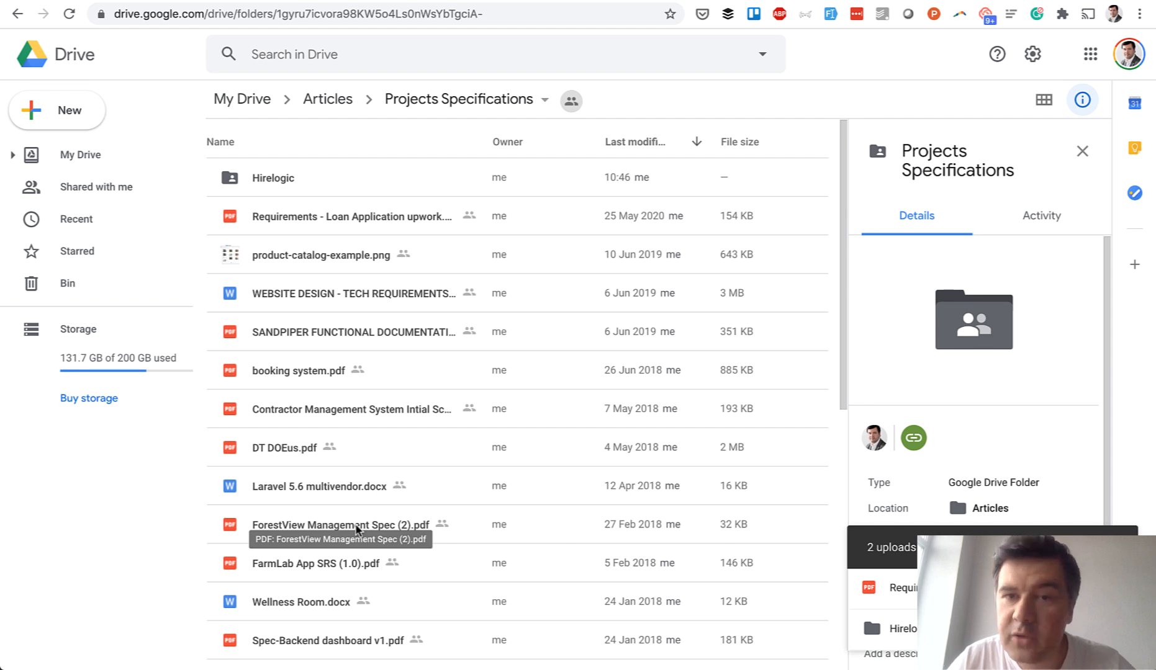
{"action": "left_click", "coordinate": [319, 216]}
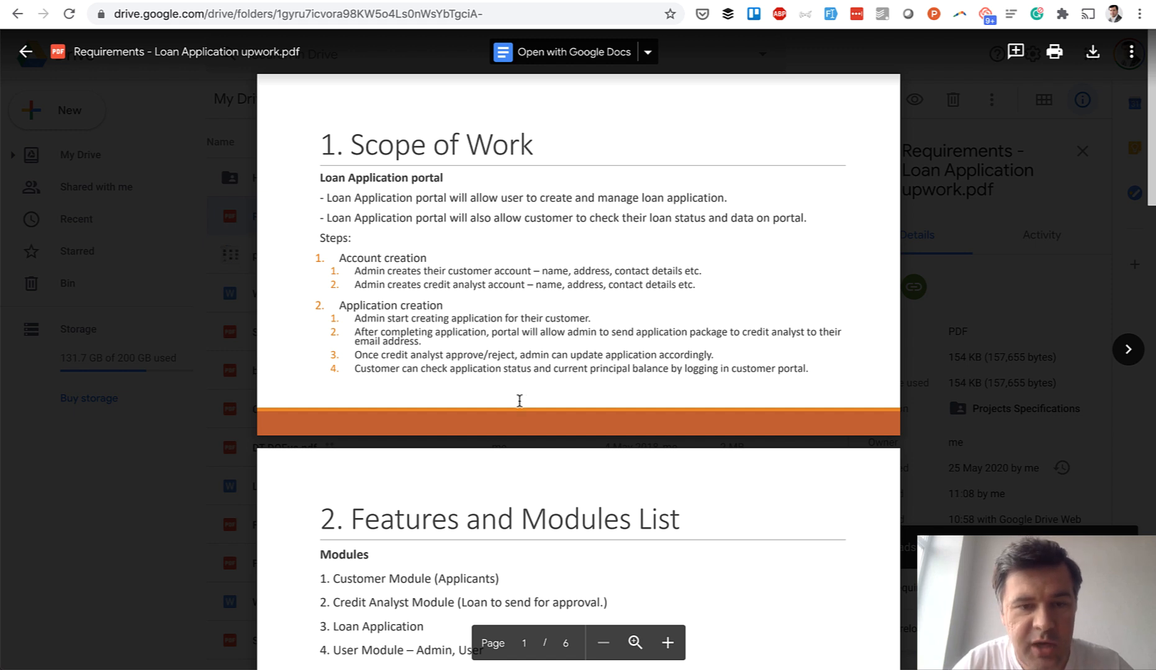
- Read the Loan Application spec's scope, modules and user roles, then close the preview
{"action": "scroll", "scroll_direction": "down", "scroll_amount": 3}
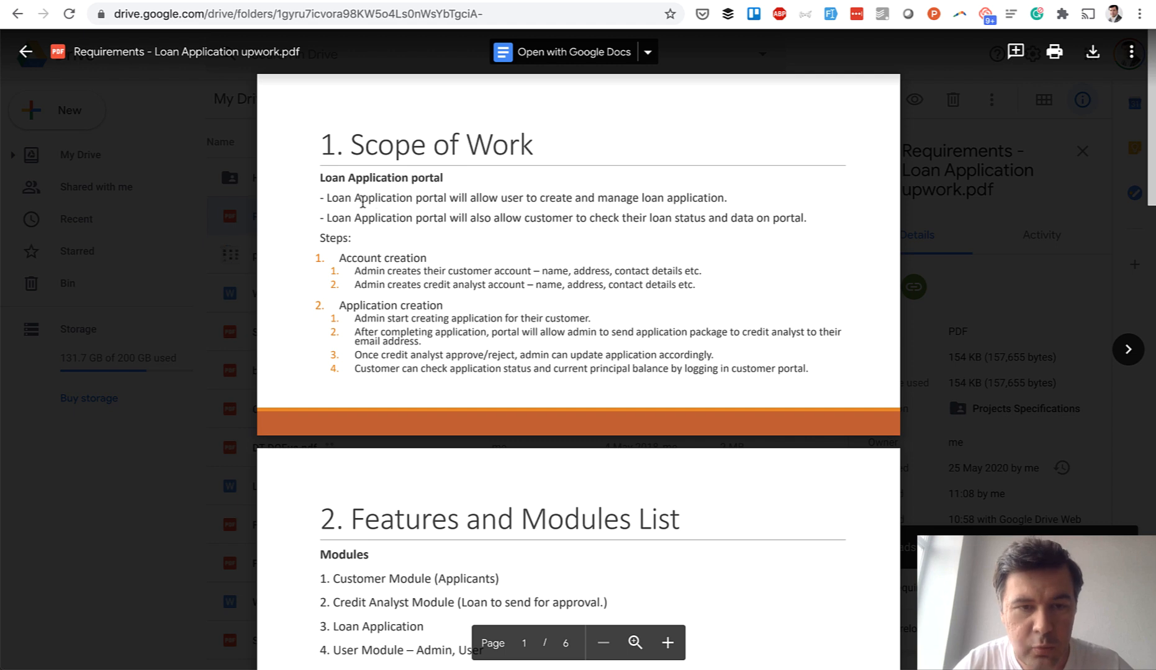
{"action": "scroll", "scroll_direction": "down", "scroll_amount": 3}
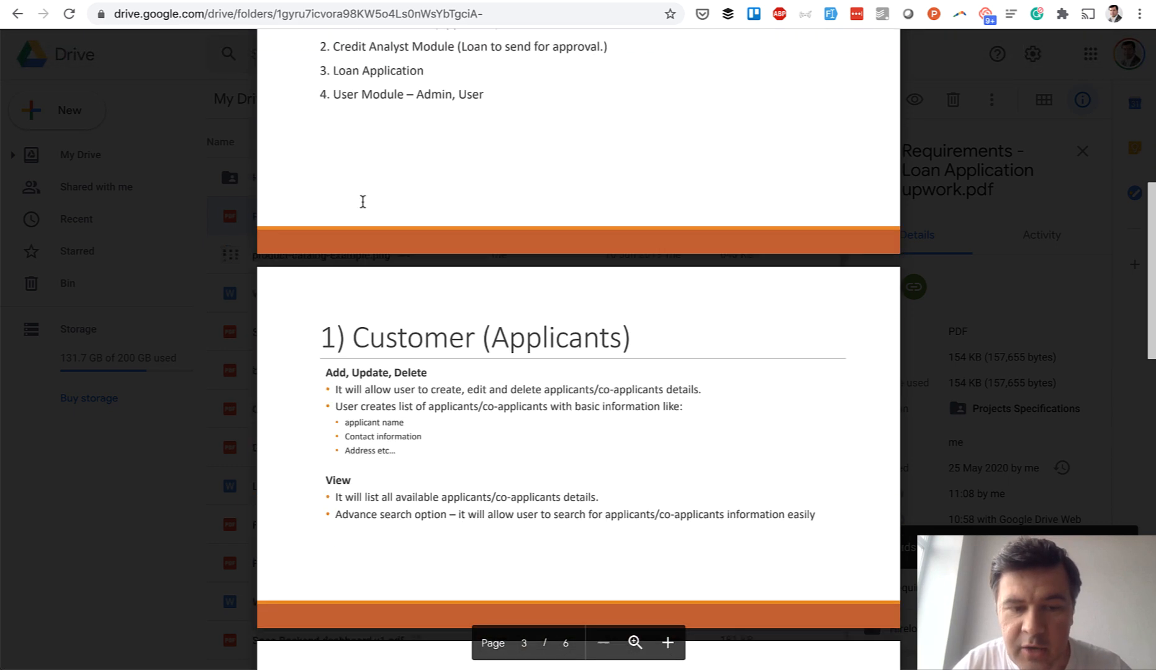
{"action": "scroll", "scroll_direction": "down", "scroll_amount": 3}
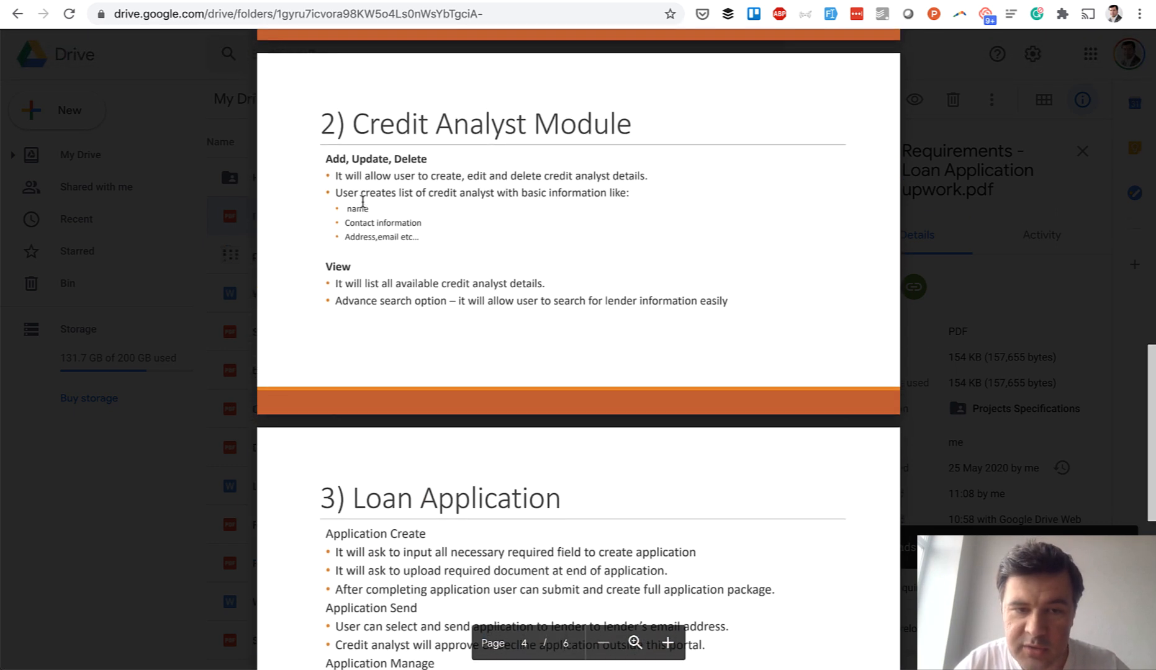
{"action": "scroll", "scroll_direction": "down", "scroll_amount": 3}
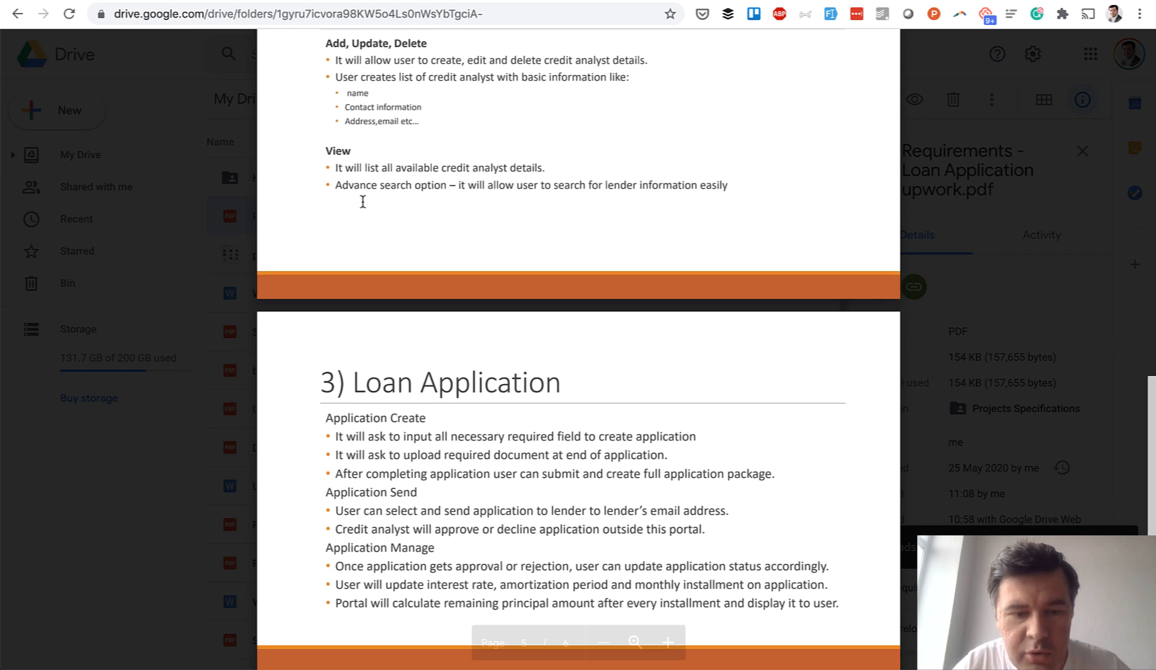
{"action": "scroll", "scroll_direction": "down", "scroll_amount": 3}
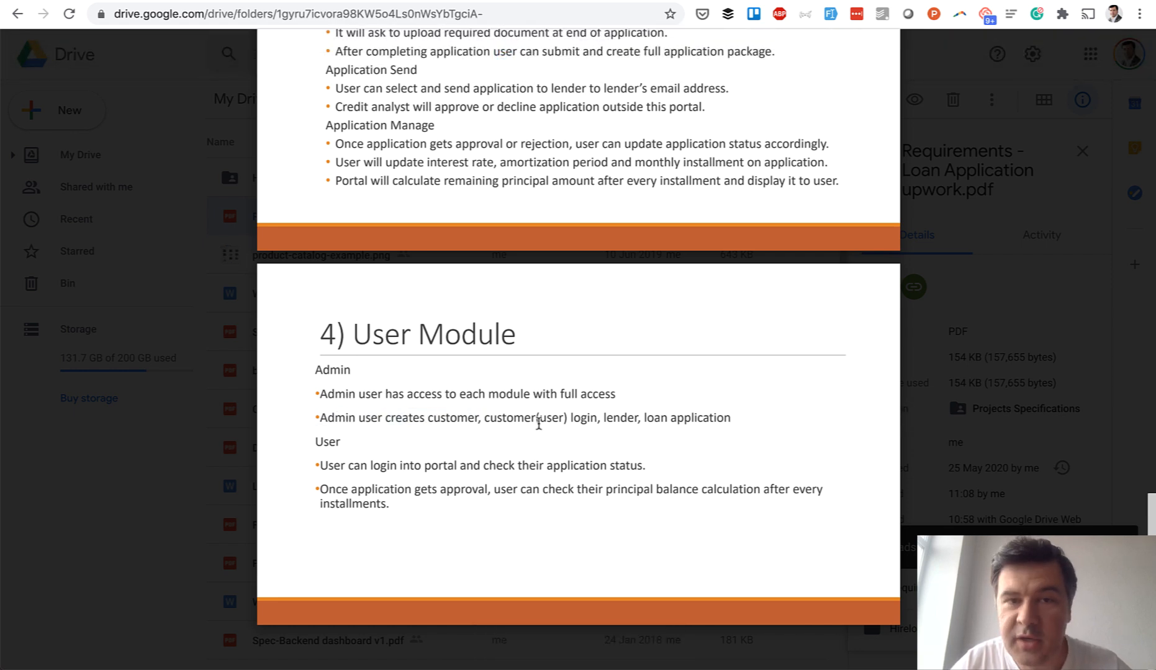
{"action": "mouse_move", "coordinate": [523, 514]}
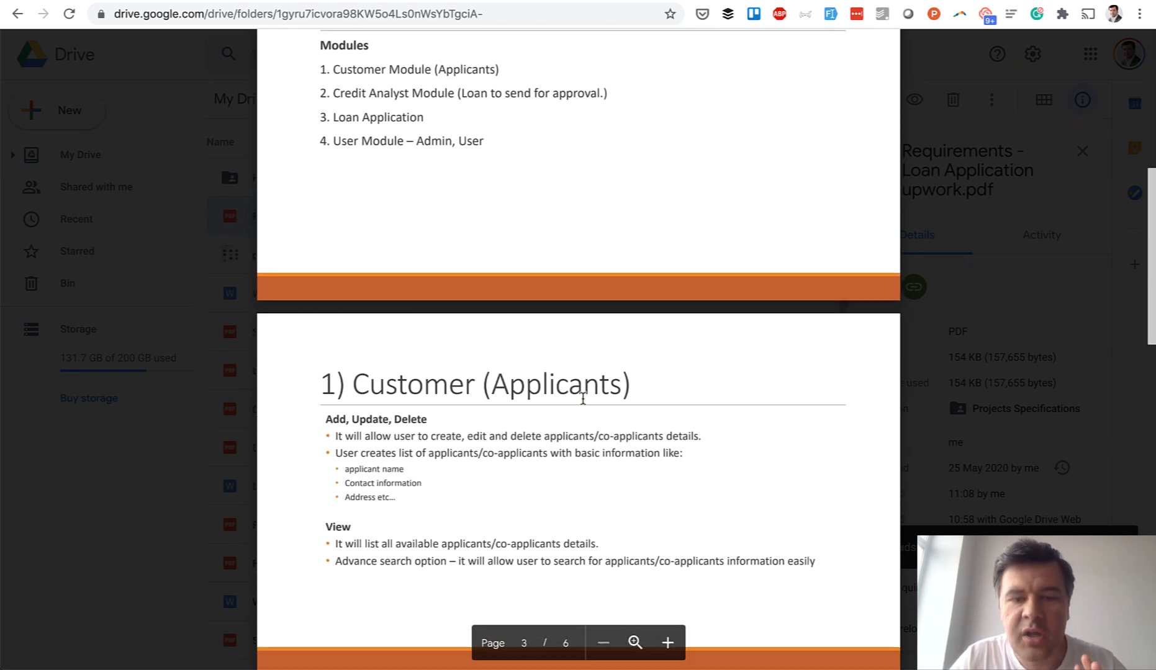
{"action": "scroll", "scroll_direction": "down", "scroll_amount": 3}
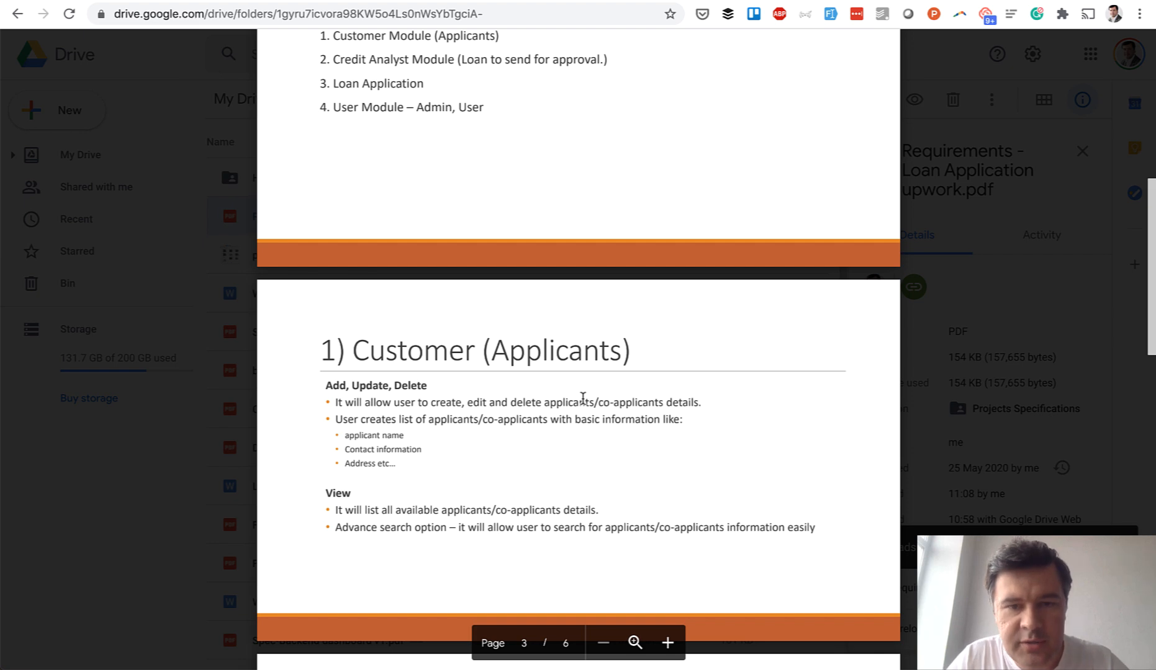
{"action": "left_click", "coordinate": [1082, 151]}
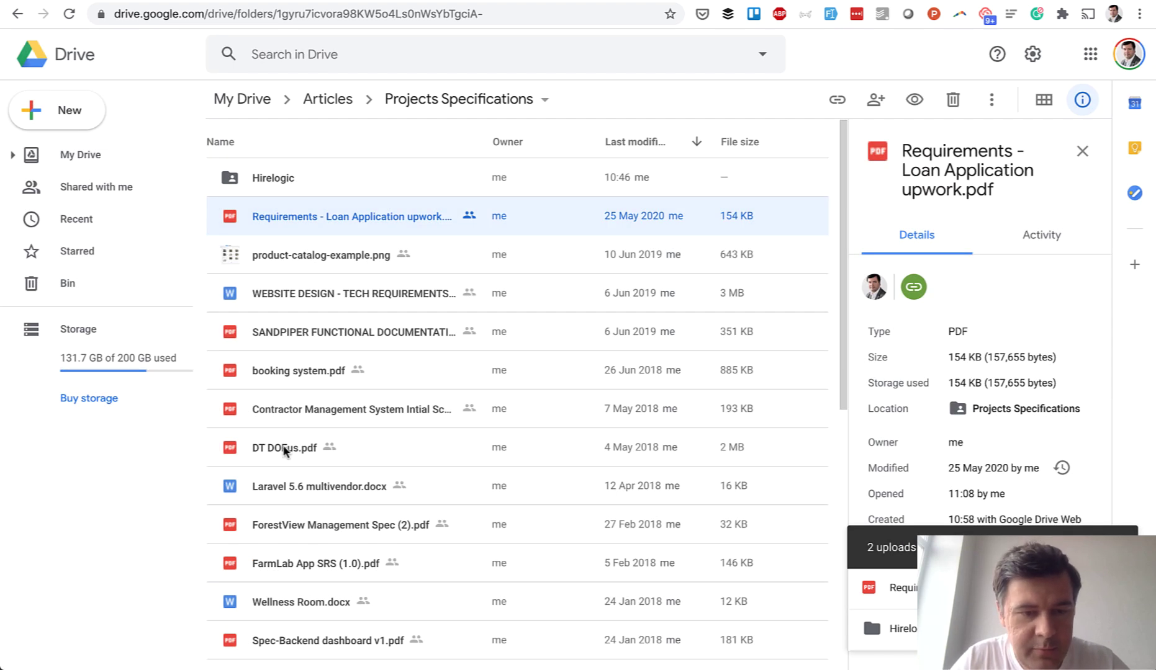
{"action": "double_click", "coordinate": [285, 448]}
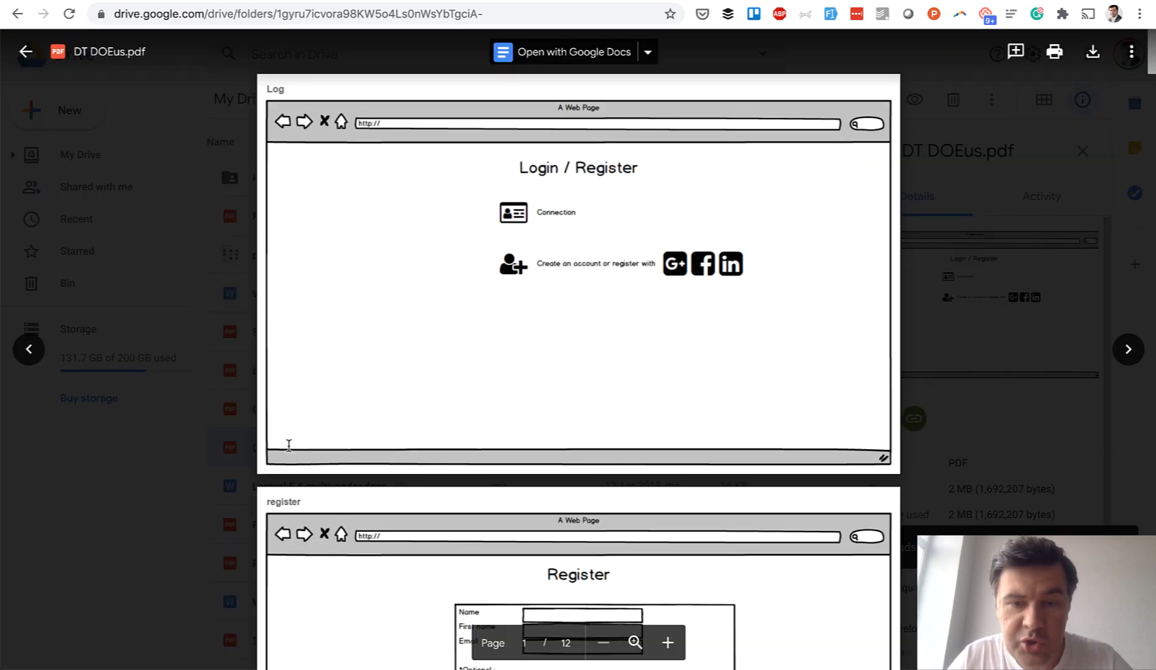
{"action": "mouse_move", "coordinate": [620, 236]}
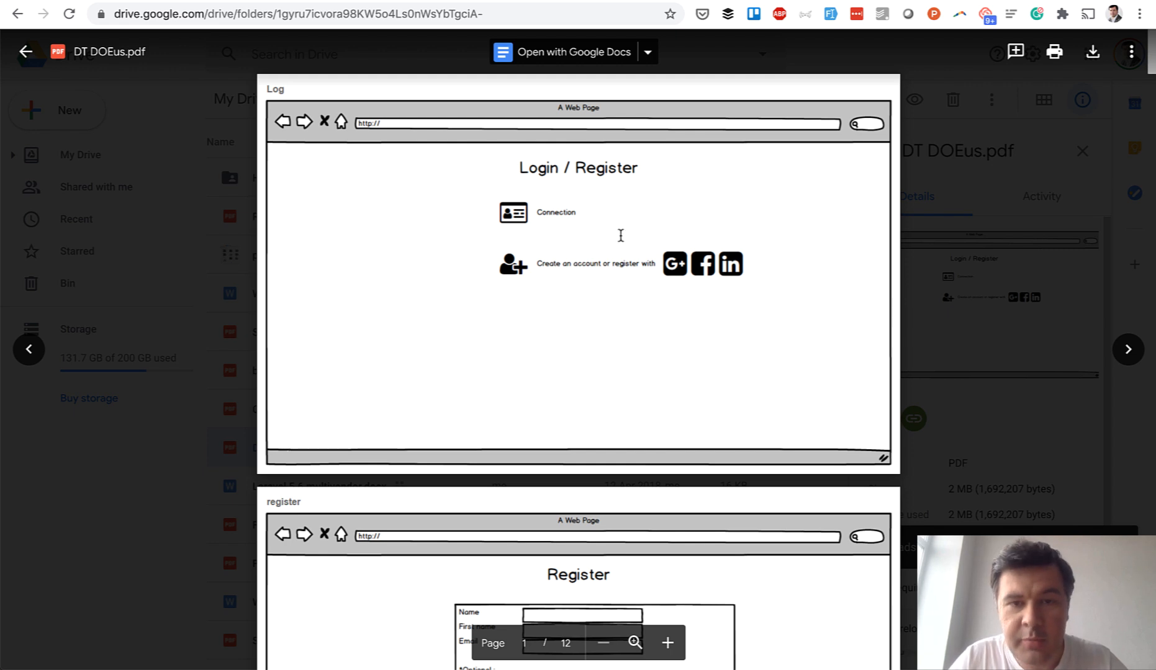
{"action": "scroll", "scroll_direction": "down", "scroll_amount": 3}
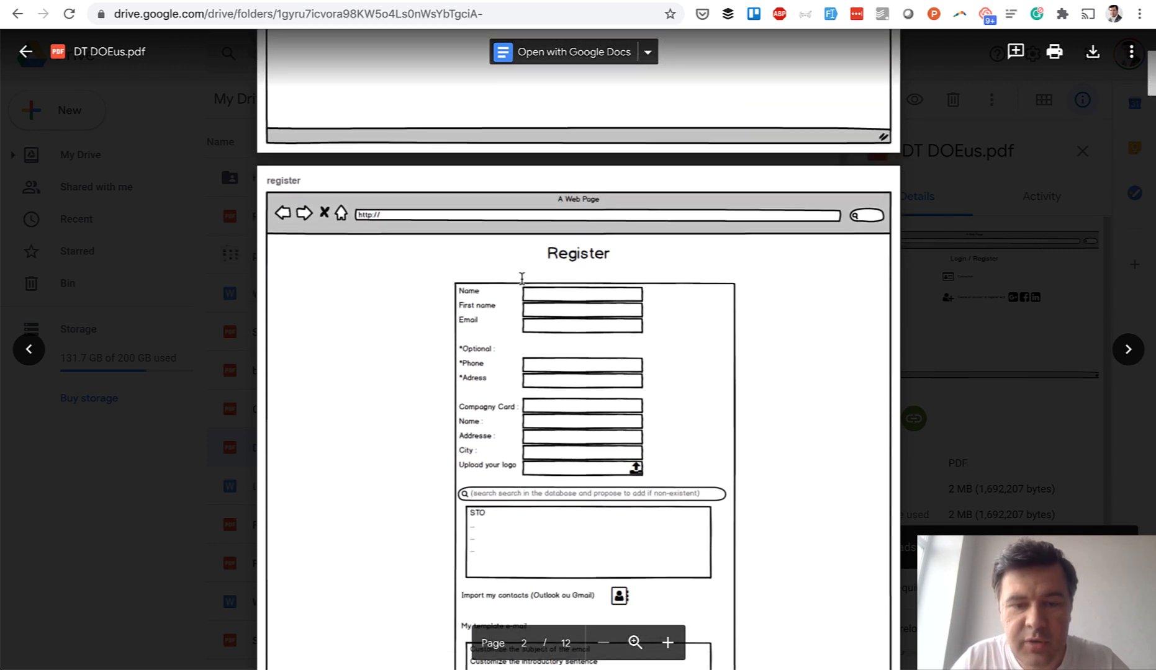
{"action": "scroll", "scroll_direction": "down", "scroll_amount": 3}
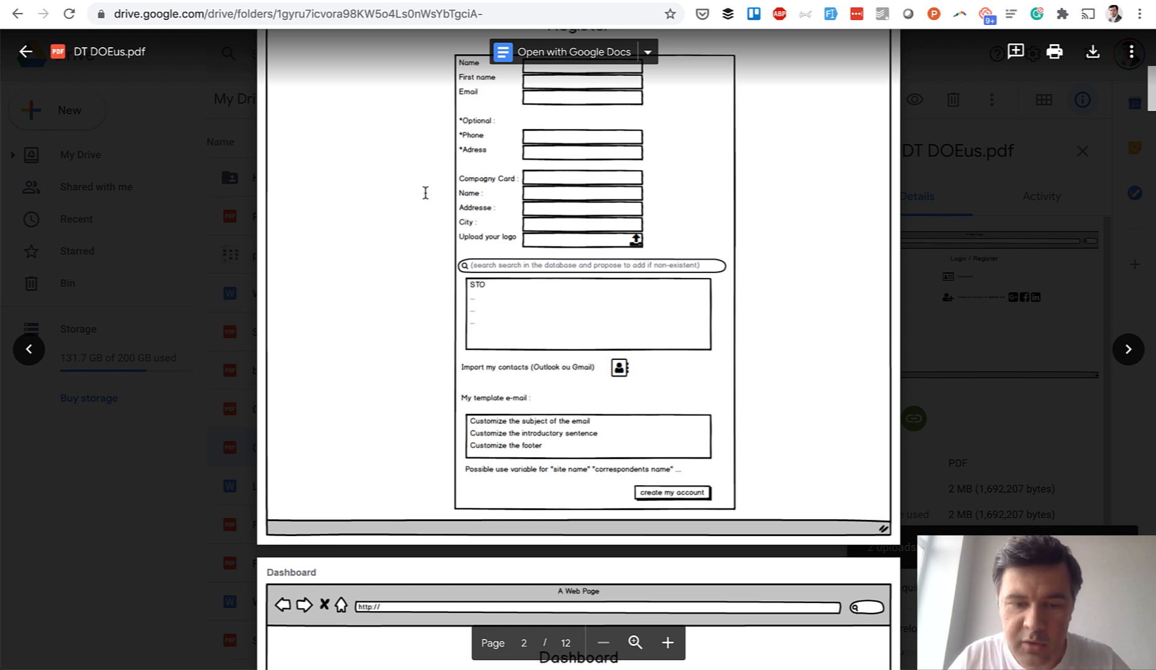
{"action": "scroll", "scroll_direction": "down", "scroll_amount": 3}
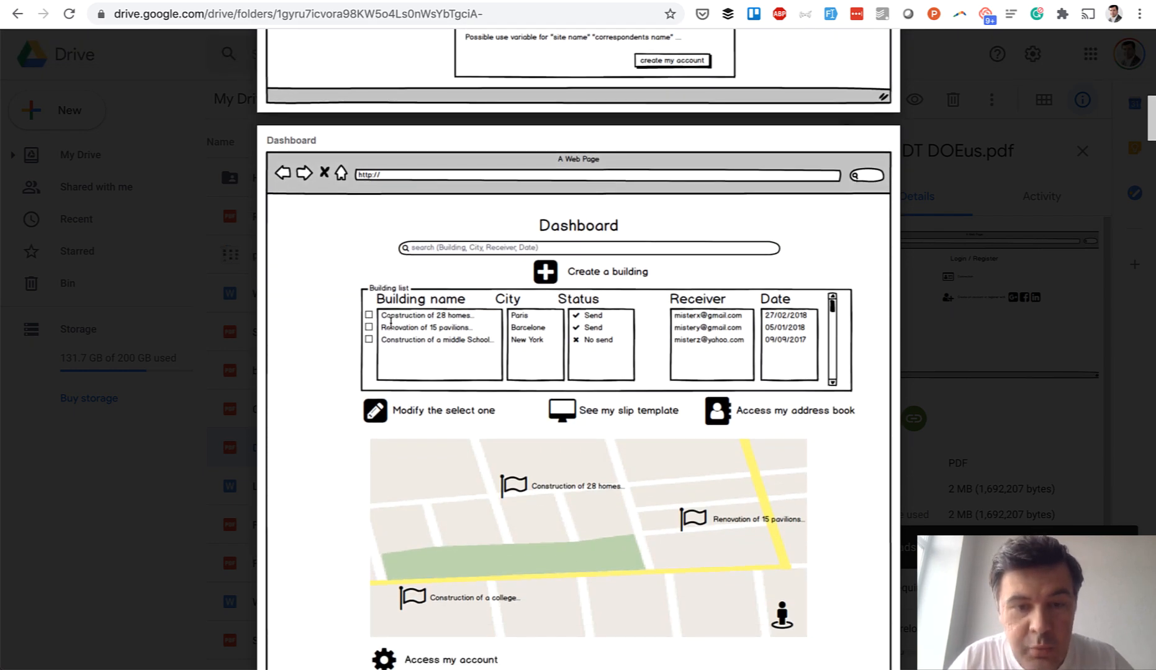
{"action": "scroll", "scroll_direction": "down", "scroll_amount": 3}
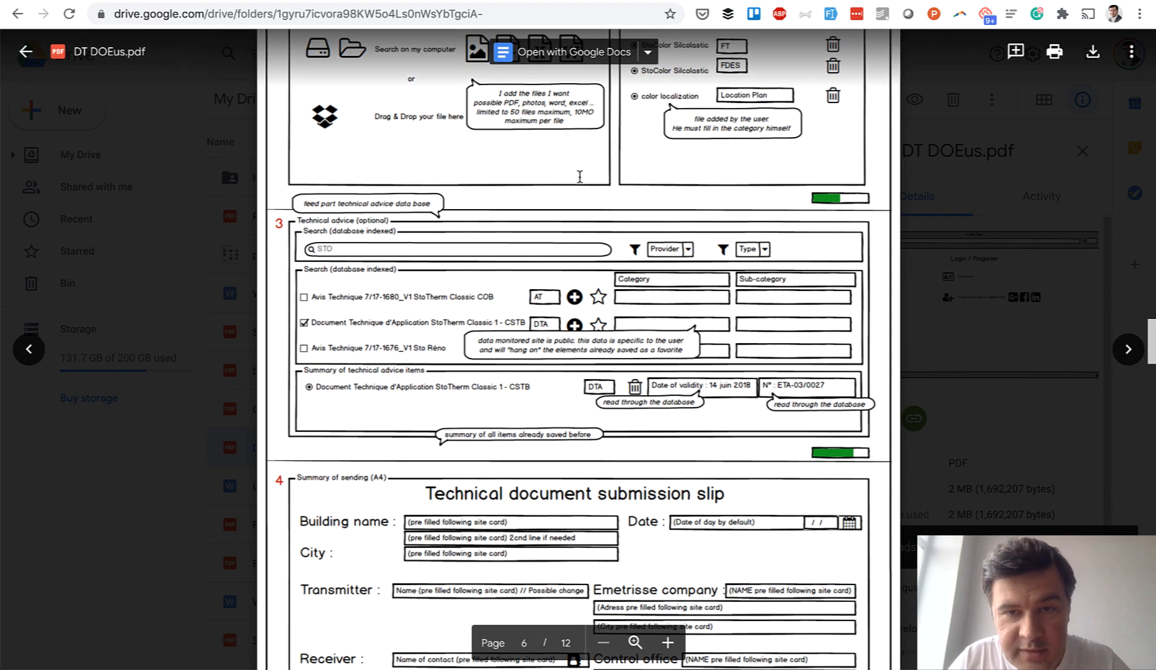
{"action": "scroll", "scroll_direction": "down", "scroll_amount": 3}
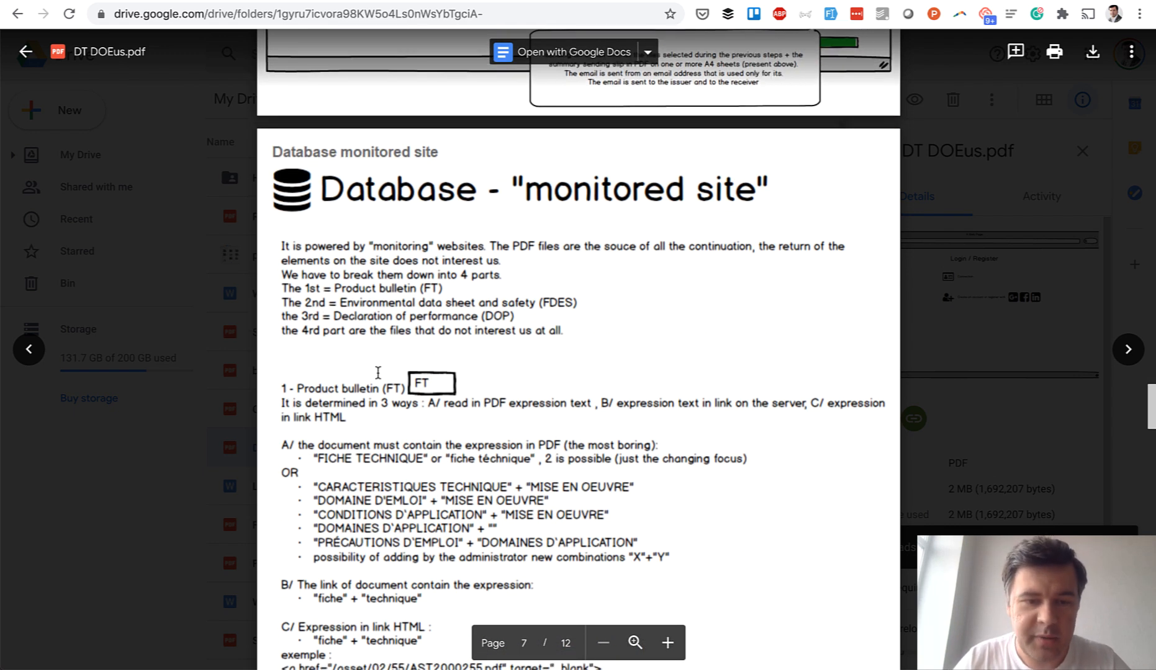
{"action": "scroll", "scroll_direction": "down", "scroll_amount": 3}
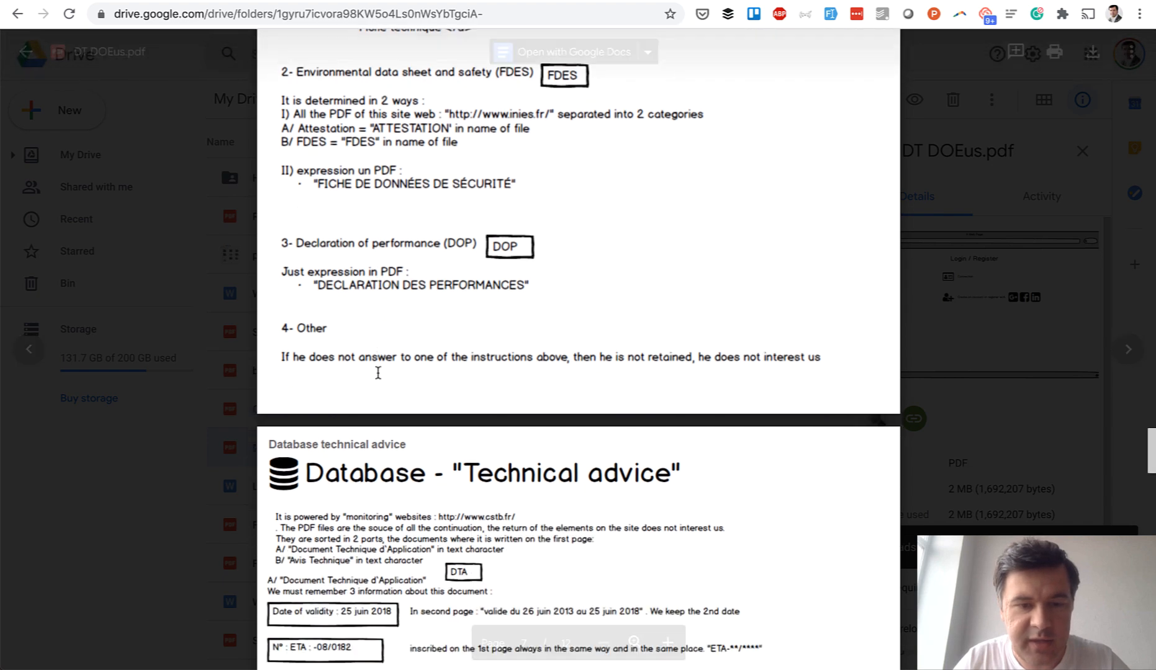
{"action": "scroll", "scroll_direction": "down", "scroll_amount": 3}
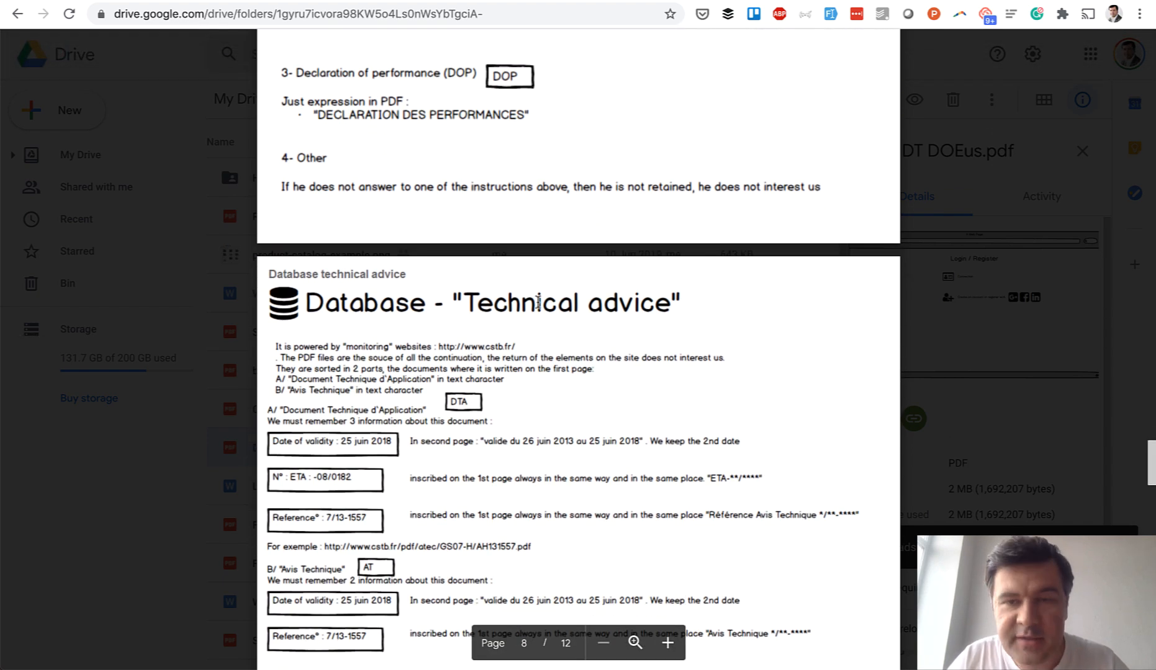
{"action": "scroll", "scroll_direction": "down", "scroll_amount": 3}
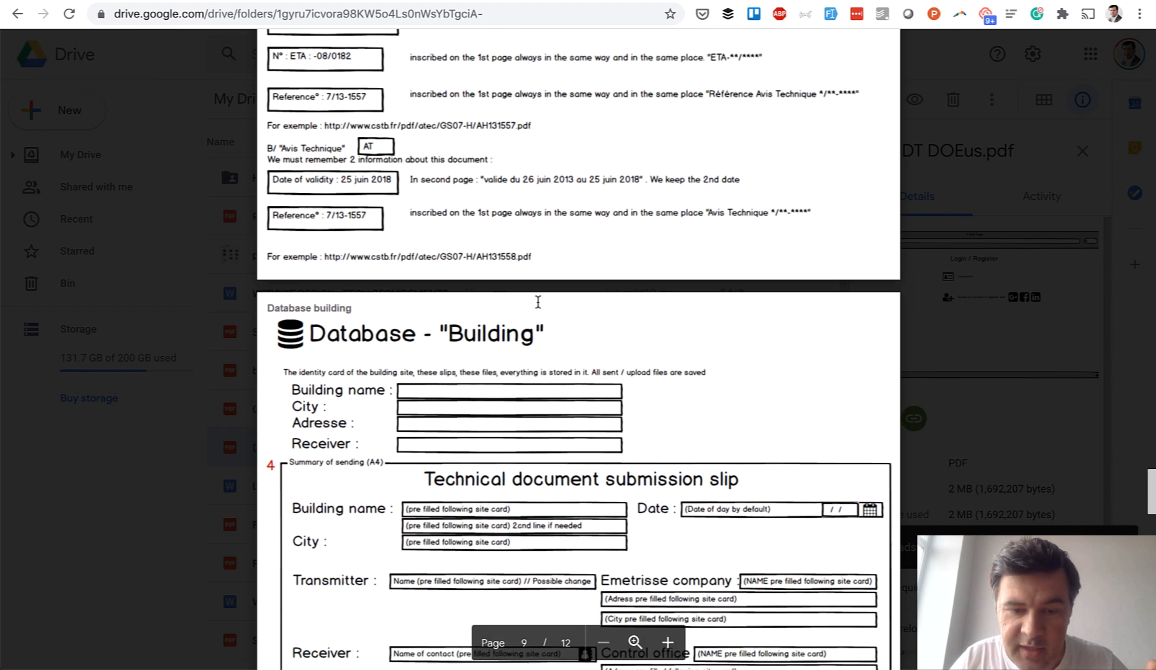
{"action": "scroll", "scroll_direction": "down", "scroll_amount": 3}
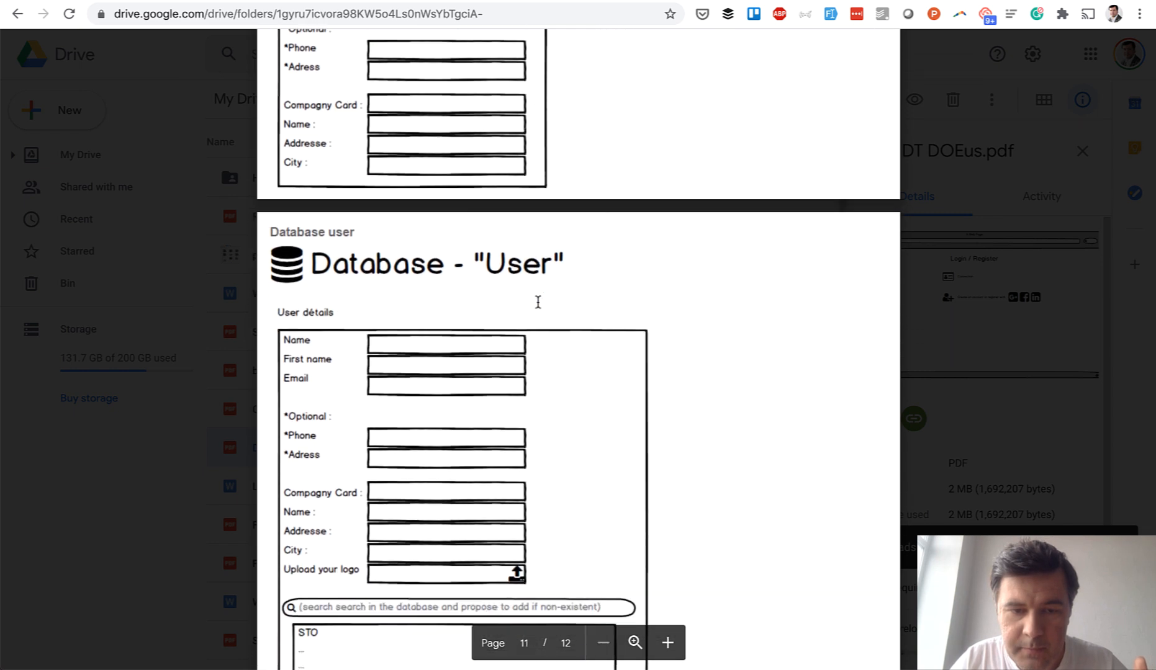
{"action": "scroll", "scroll_direction": "down", "scroll_amount": 3}
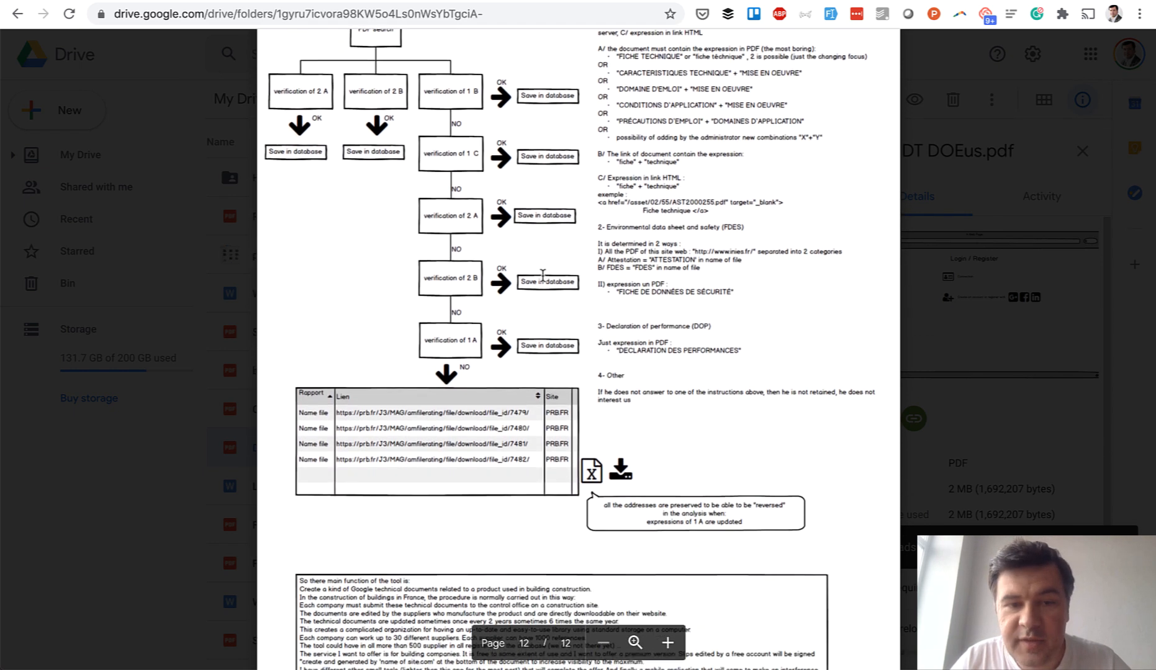
{"action": "scroll", "scroll_direction": "down", "scroll_amount": 3}
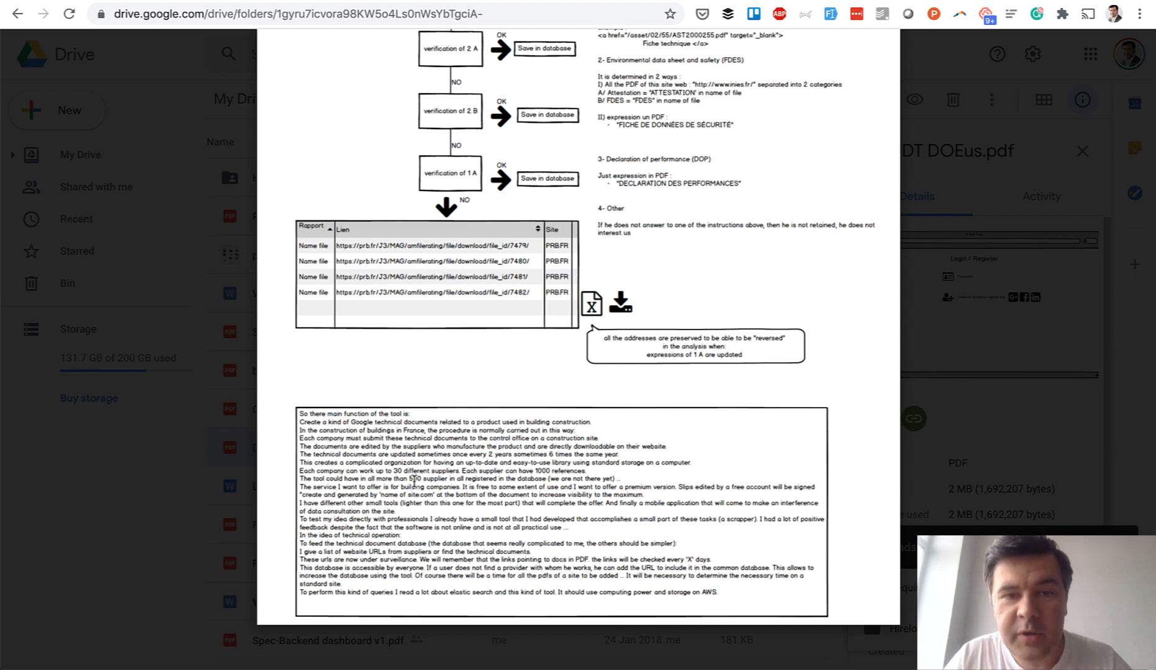
- Scroll through the remaining pages of the DT DOEus.pdf spec
{"action": "scroll", "scroll_direction": "down", "scroll_amount": 3}
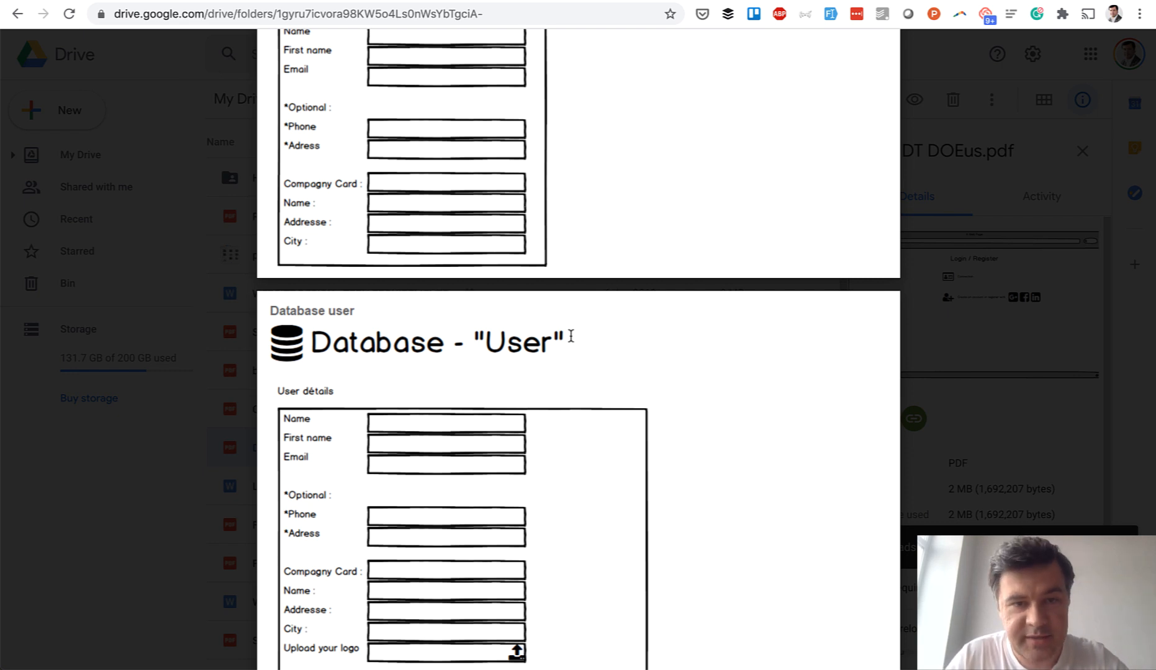
{"action": "scroll", "scroll_direction": "down", "scroll_amount": 3}
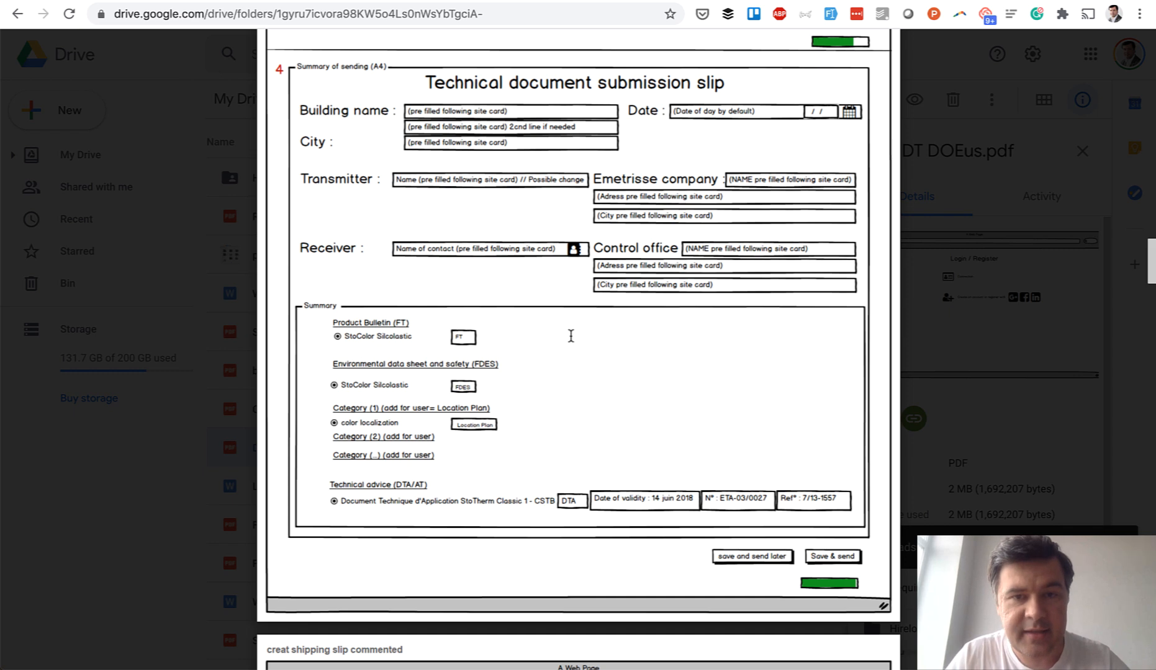
{"action": "scroll", "scroll_direction": "down", "scroll_amount": 3}
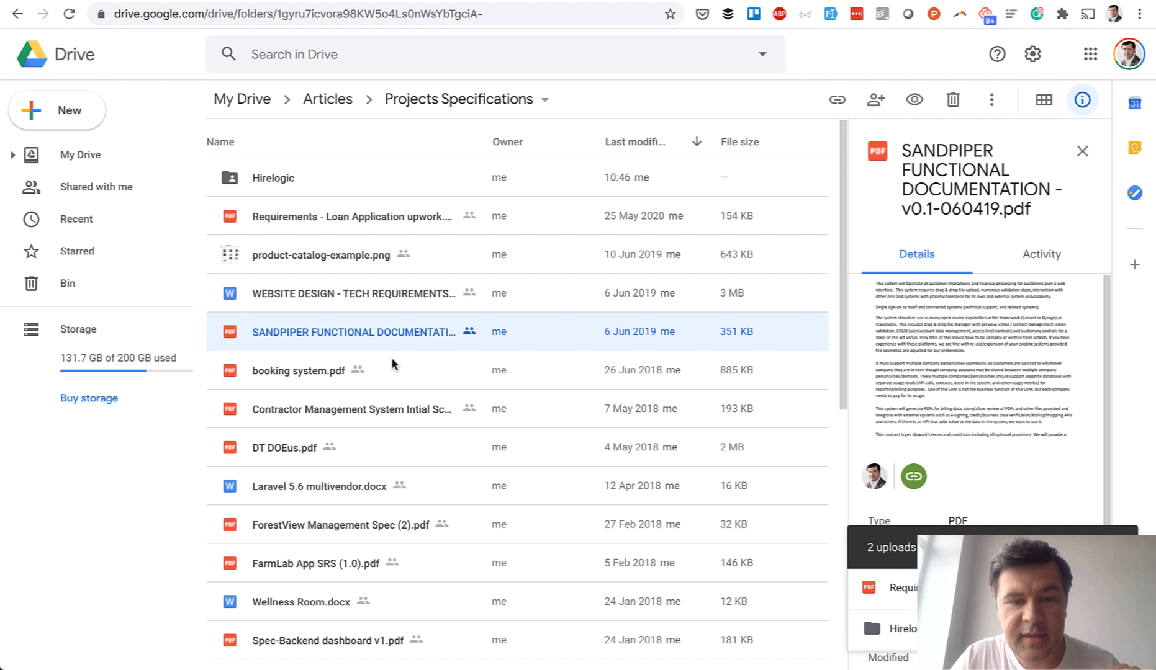
- Open SANDPIPER FUNCTIONAL DOCUMENTATION -v0.1-060419.pdf and read down to its Q&A clarification pages
{"action": "double_click", "coordinate": [356, 332]}
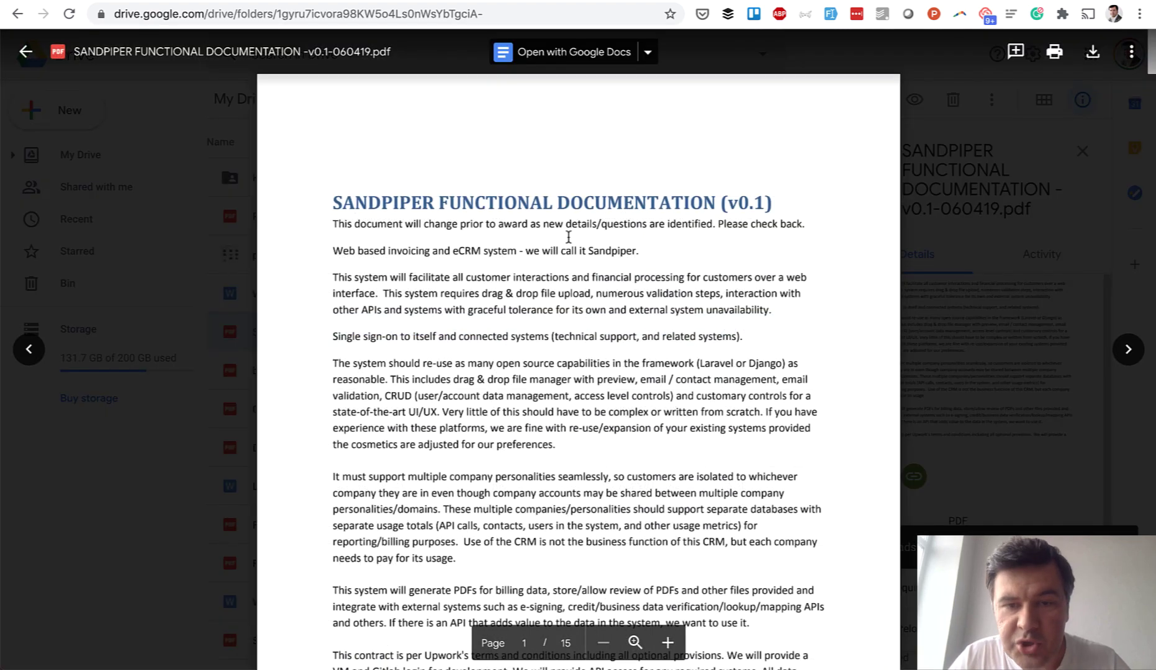
{"action": "scroll", "scroll_direction": "down", "scroll_amount": 3}
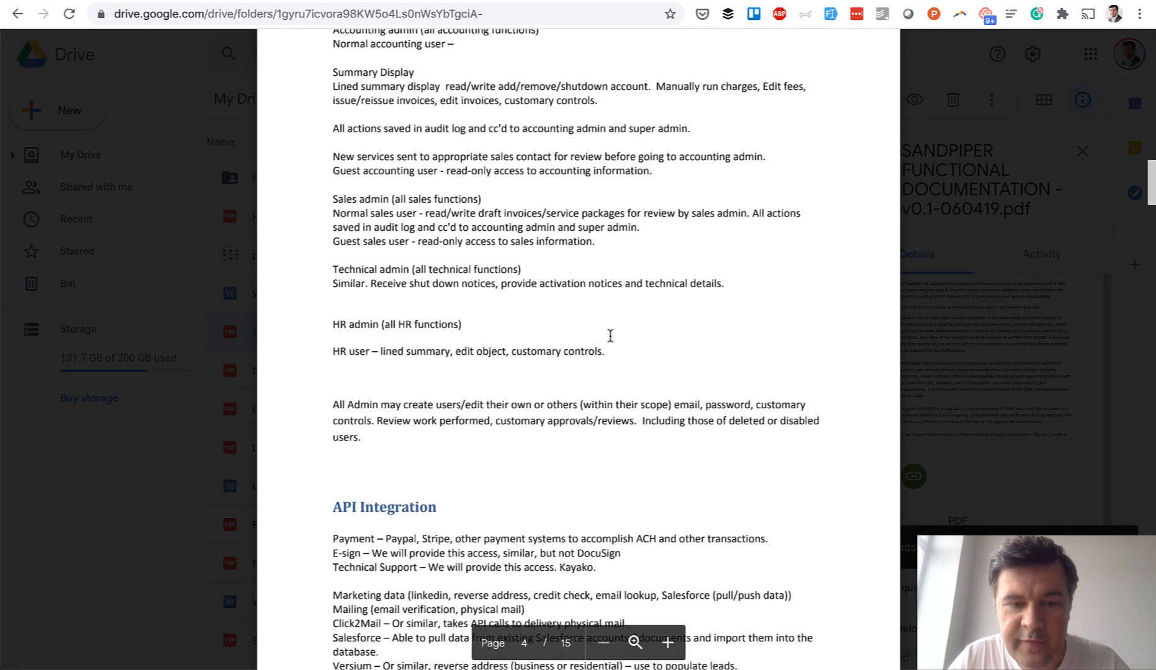
{"action": "scroll", "scroll_direction": "down", "scroll_amount": 3}
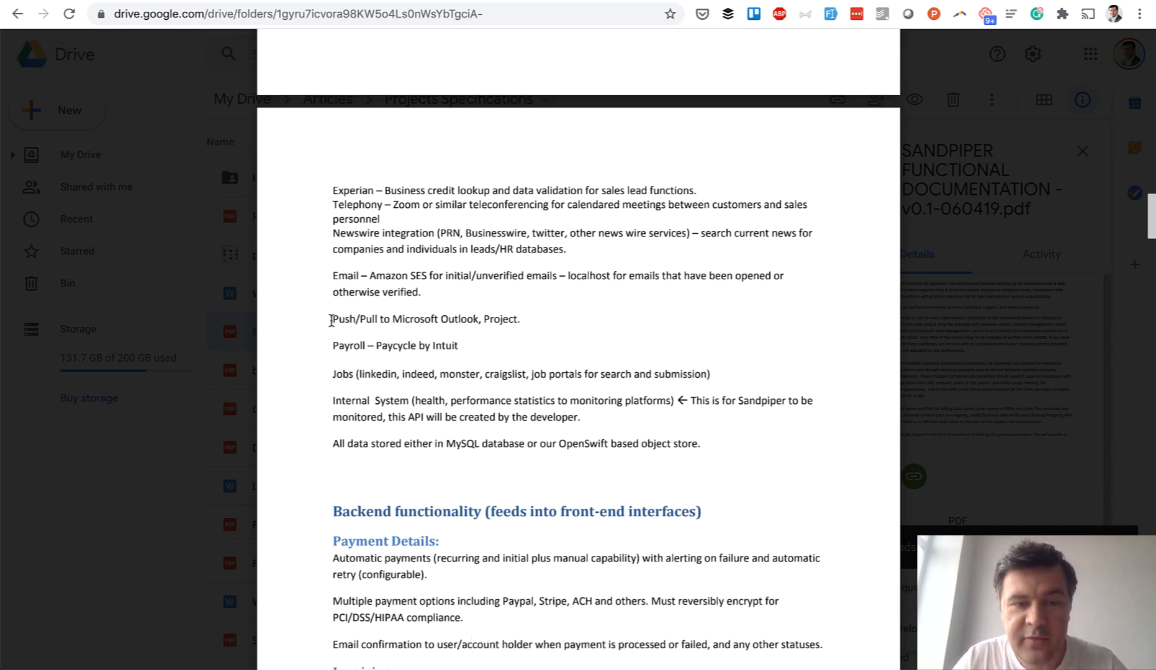
{"action": "mouse_move", "coordinate": [483, 326]}
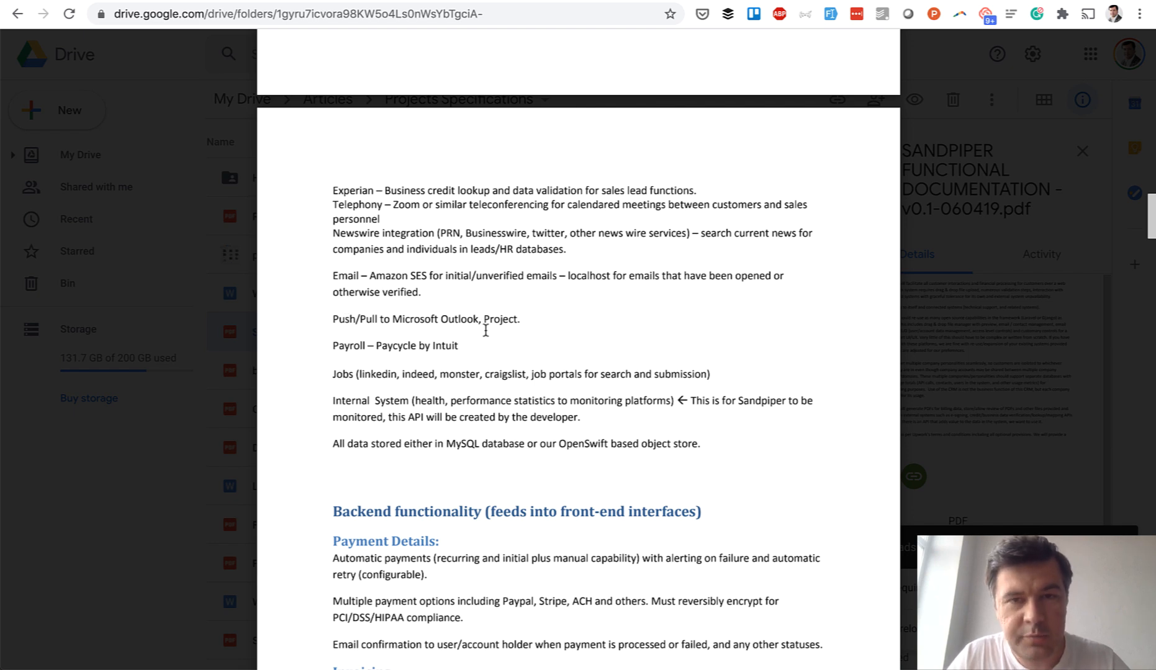
{"action": "scroll", "scroll_direction": "down", "scroll_amount": 3}
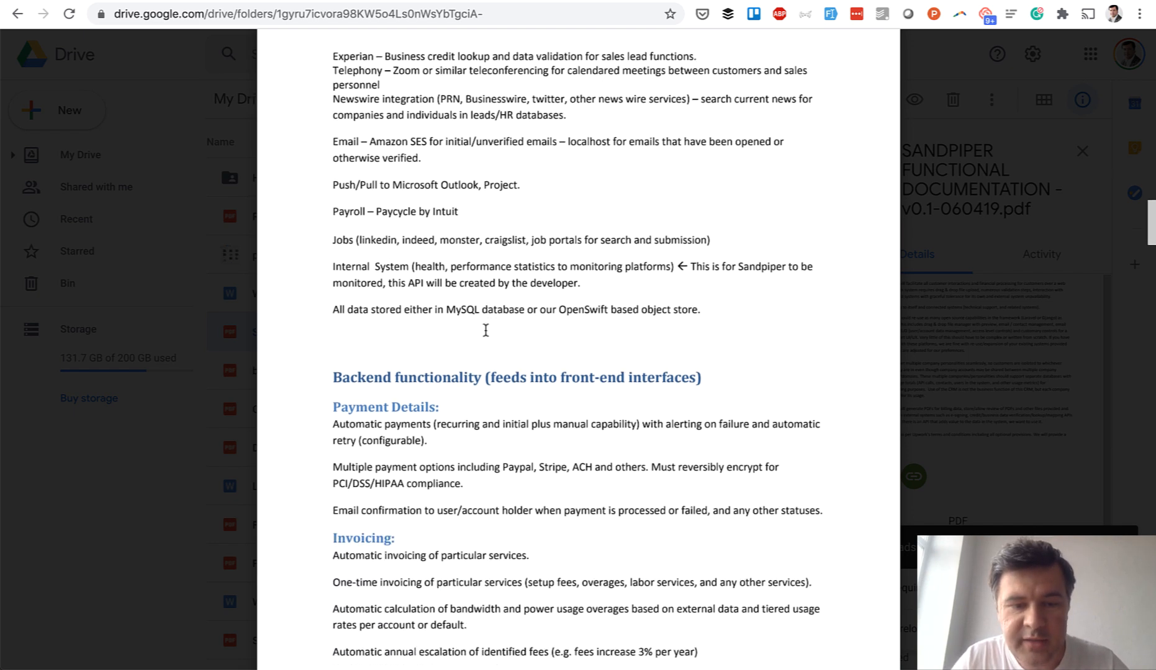
{"action": "scroll", "scroll_direction": "down", "scroll_amount": 3}
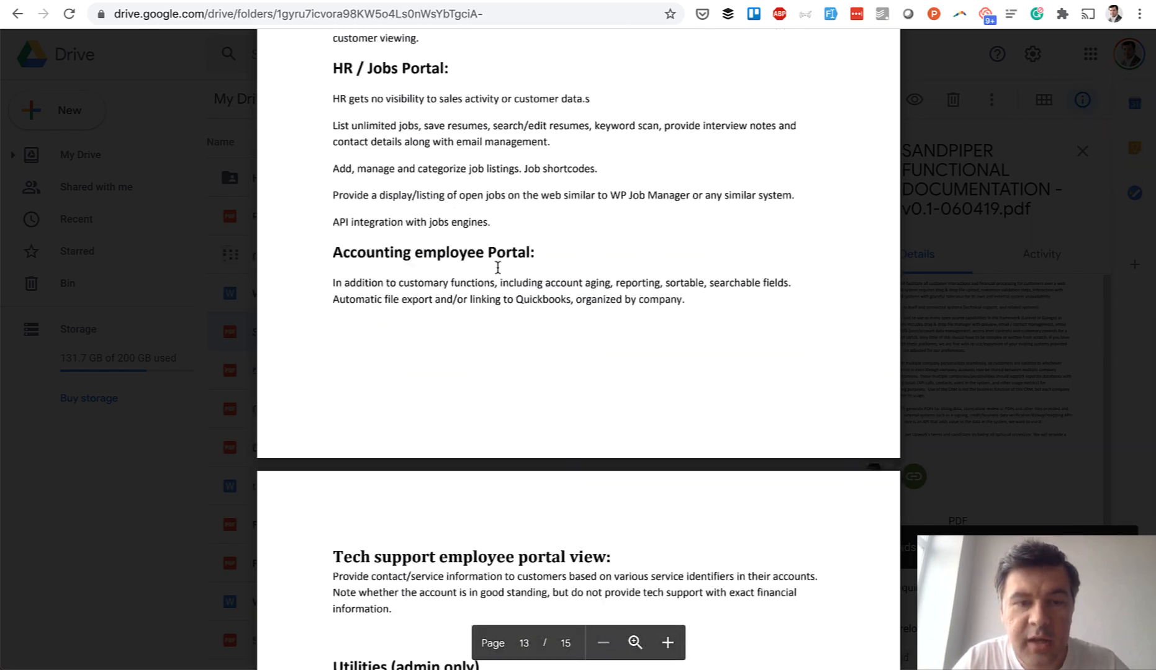
{"action": "scroll", "scroll_direction": "down", "scroll_amount": 3}
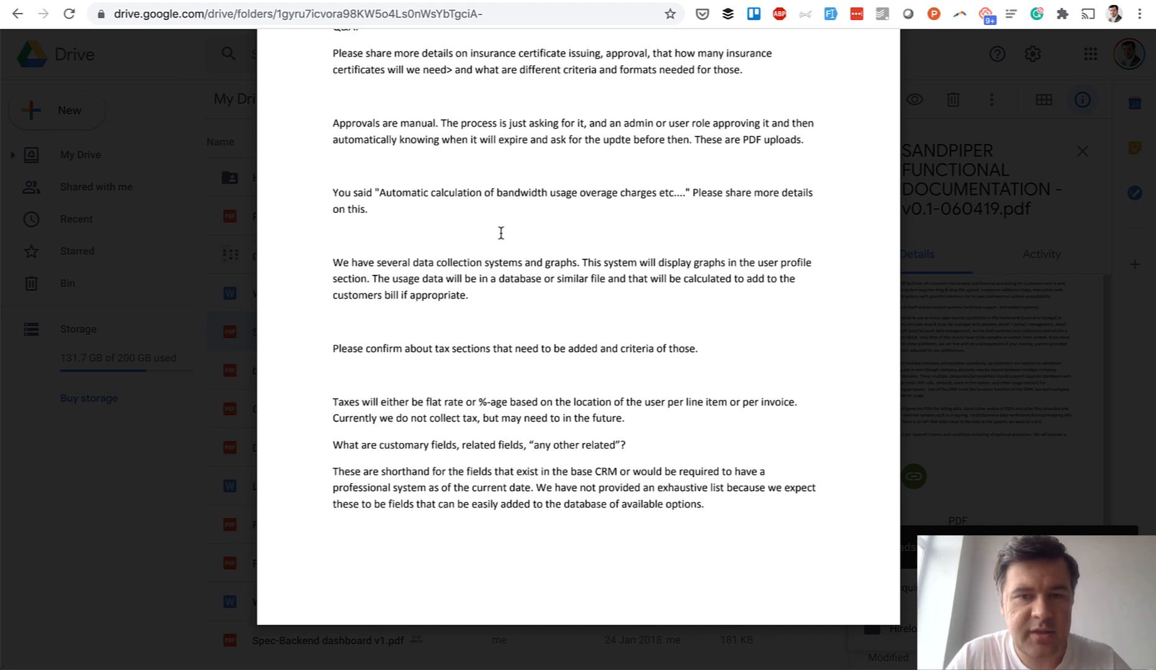
- Scroll to the final pages of the SANDPIPER PDF
{"action": "scroll", "scroll_direction": "down", "scroll_amount": 3}
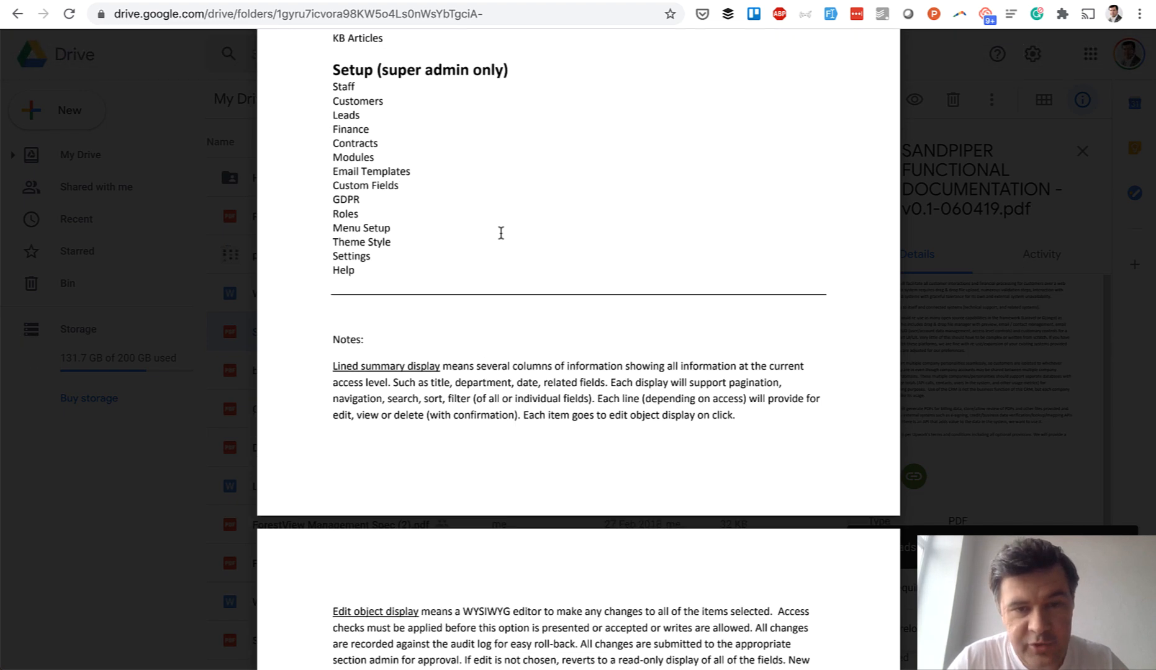
{"action": "scroll", "scroll_direction": "down", "scroll_amount": 3}
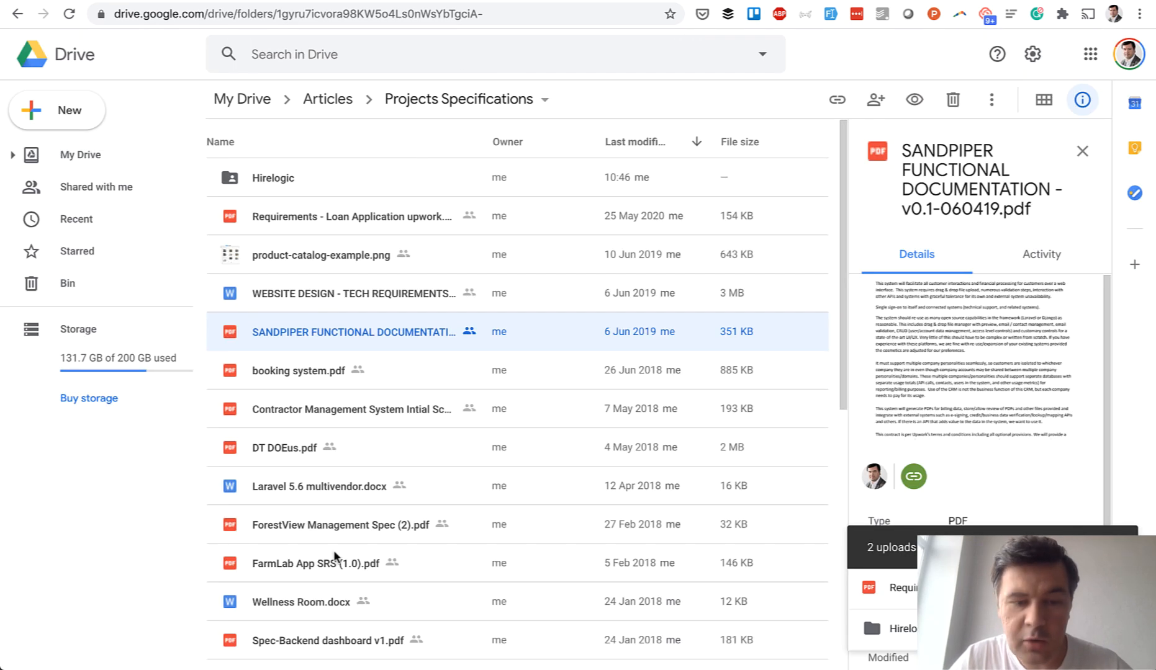
{"action": "mouse_move", "coordinate": [473, 478]}
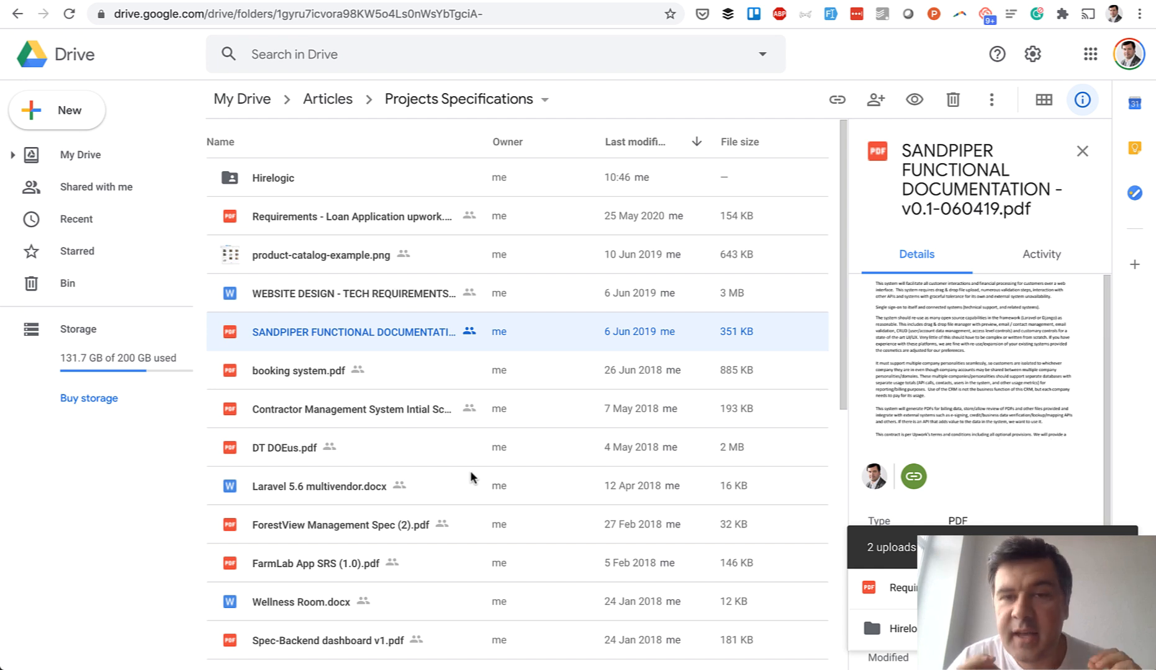
{"action": "mouse_move", "coordinate": [333, 518]}
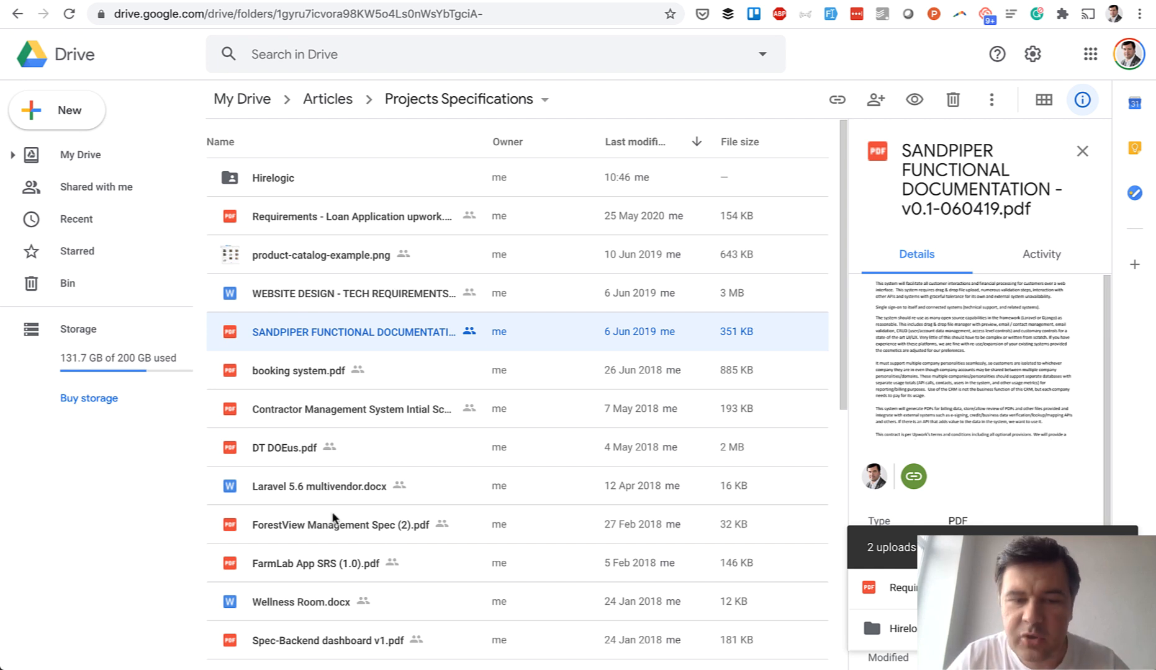
{"action": "mouse_move", "coordinate": [338, 486]}
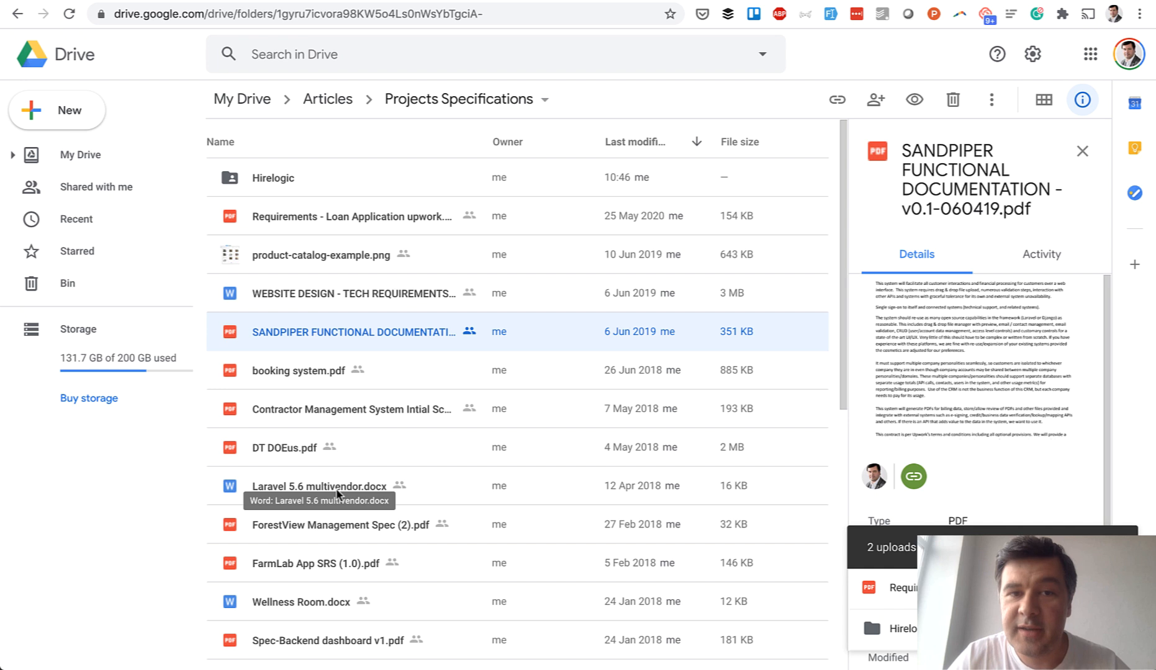
{"action": "mouse_move", "coordinate": [122, 569]}
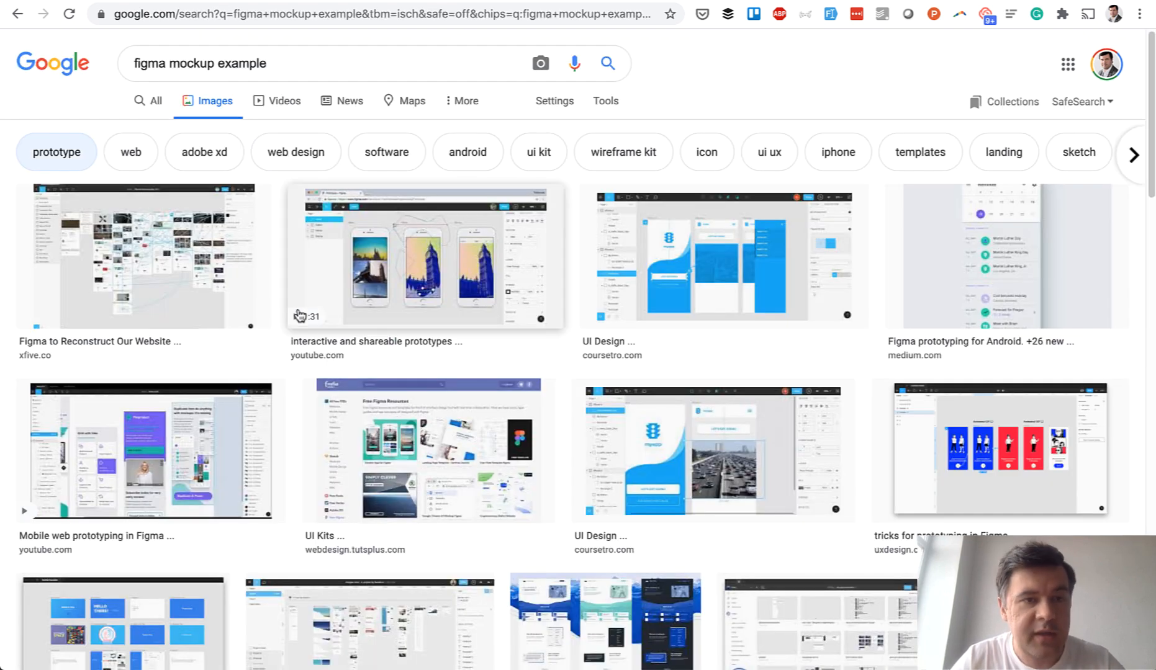
{"action": "mouse_move", "coordinate": [274, 372]}
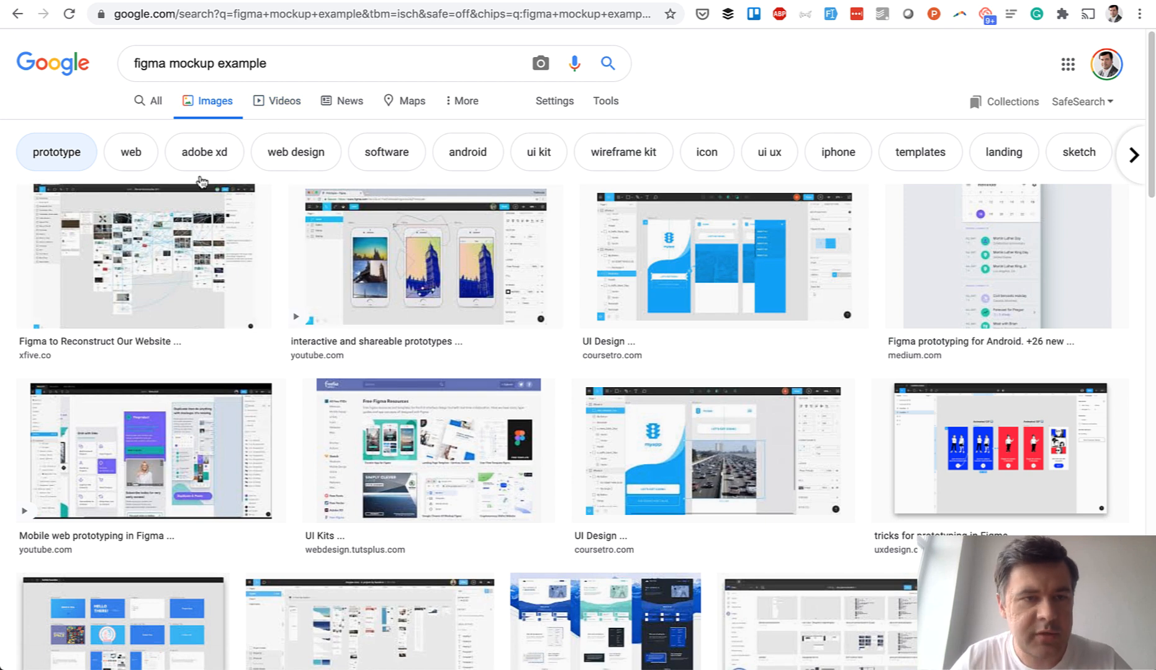
- Expand the first 'figma mockup example' result, the Xfive Figma website reconstruction
{"action": "left_click", "coordinate": [144, 254]}
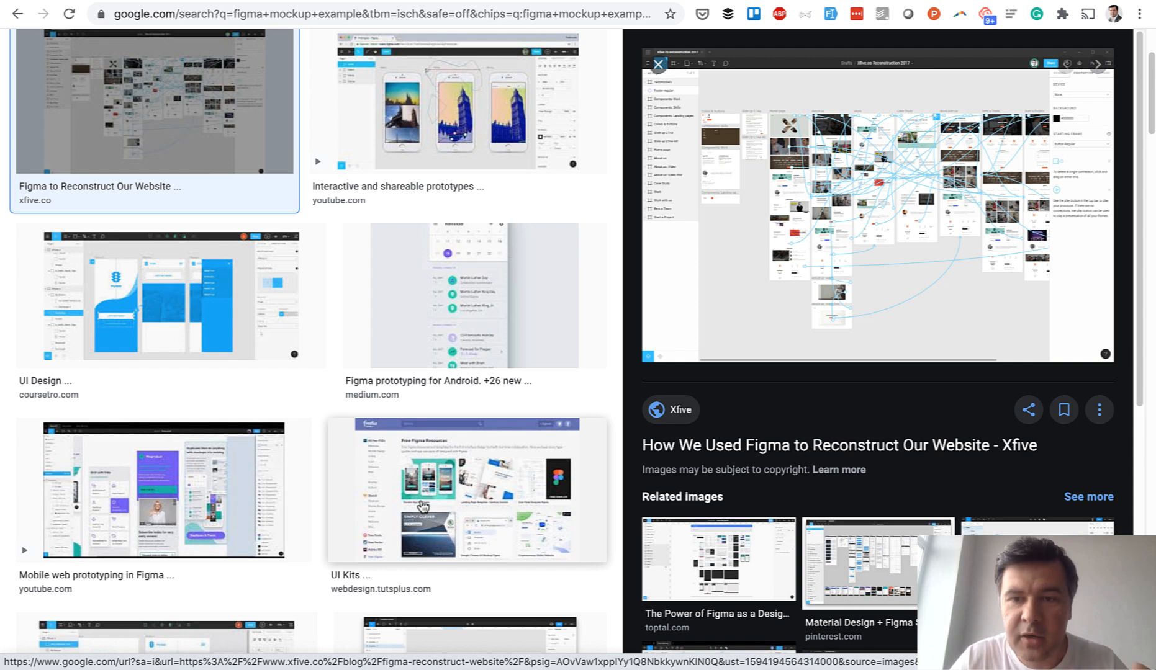
{"action": "mouse_move", "coordinate": [724, 255]}
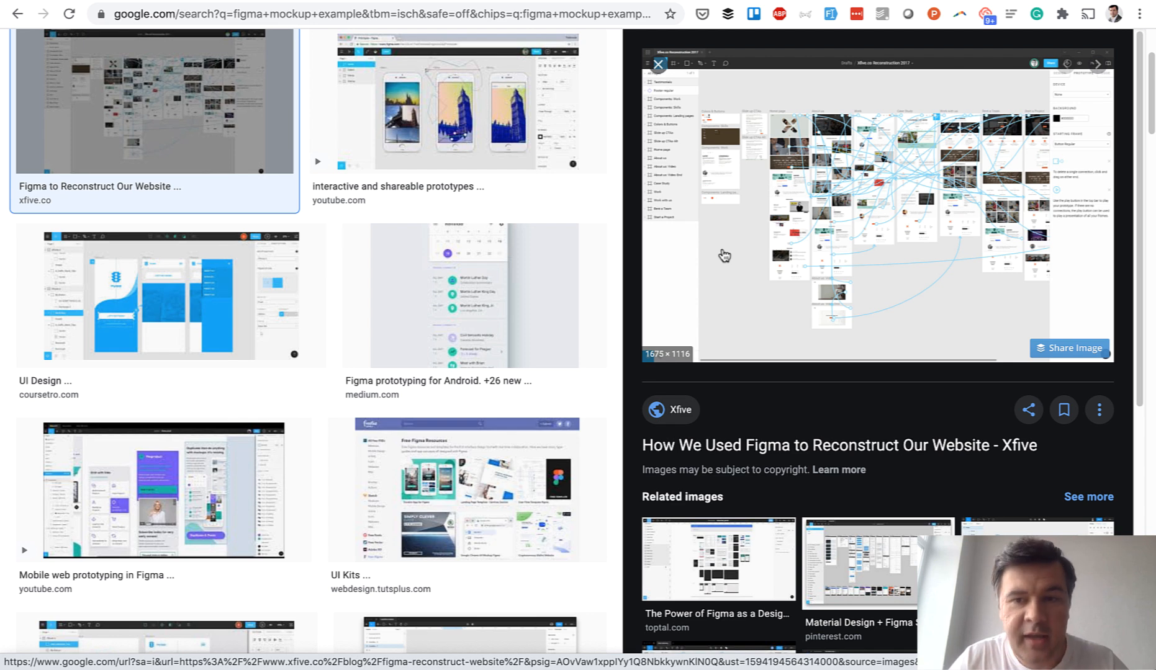
{"action": "mouse_move", "coordinate": [689, 282]}
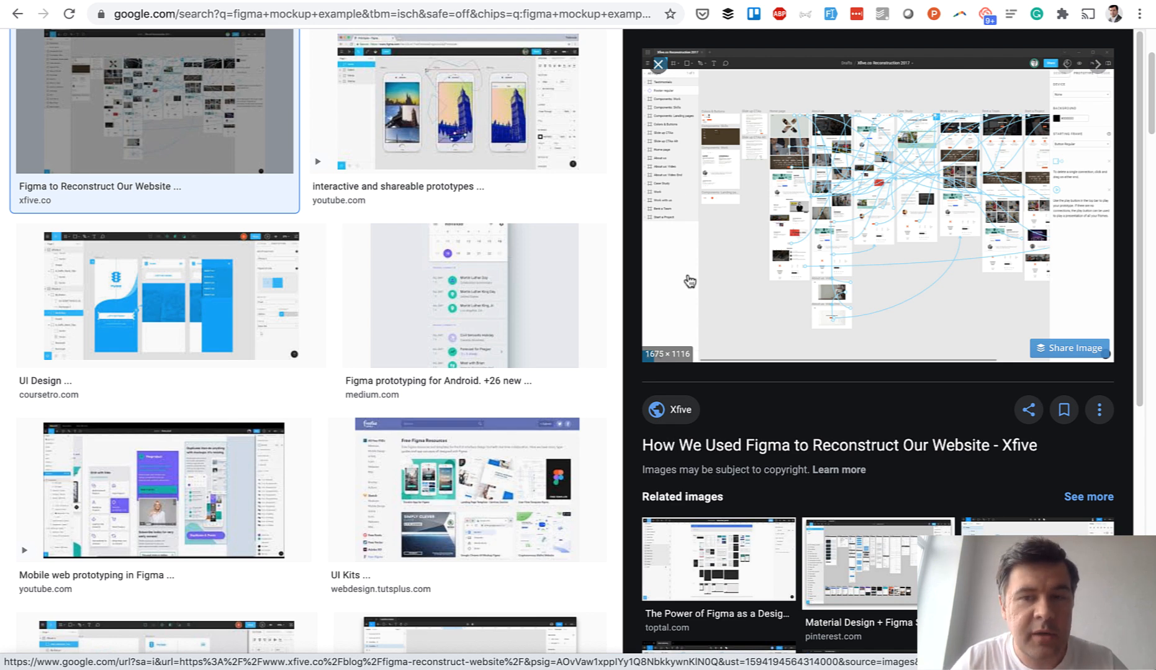